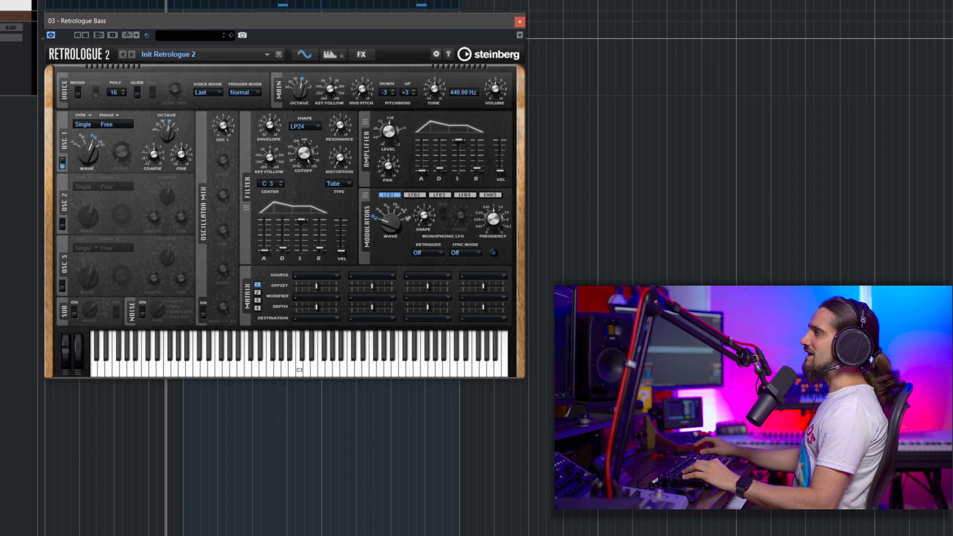
{"action": "mouse_move", "coordinate": [78, 89]}
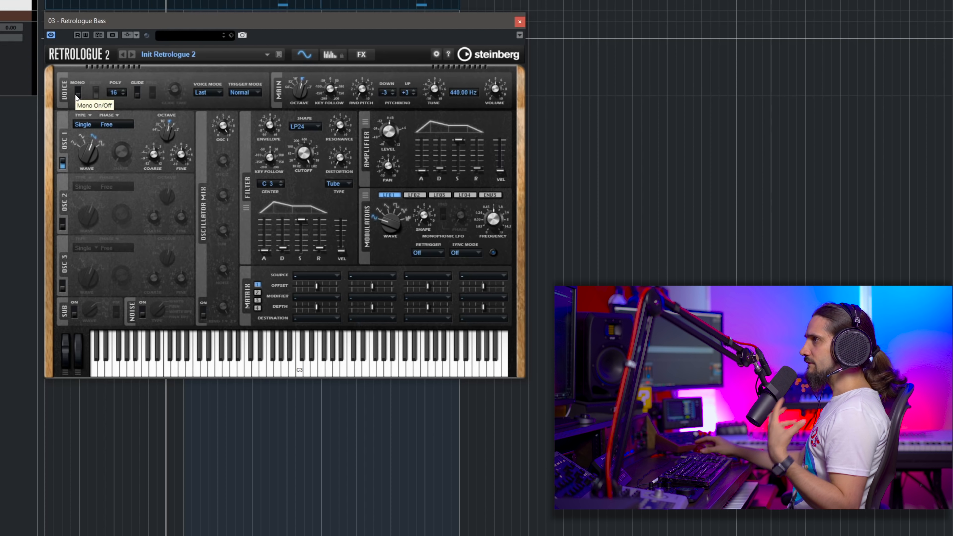
- Make the patch mono with Legato trigger mode and about 36 ms of glide
{"action": "left_click", "coordinate": [82, 90]}
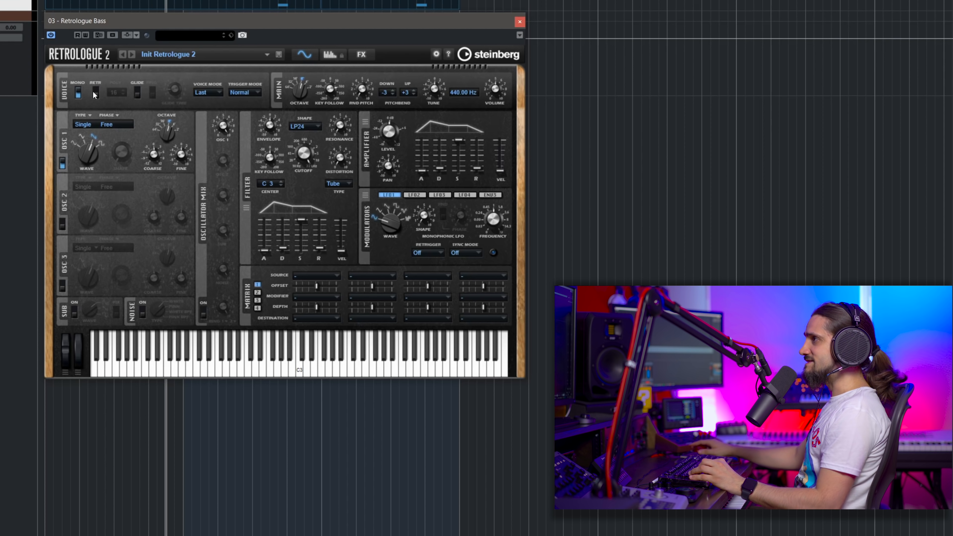
{"action": "mouse_move", "coordinate": [177, 114]}
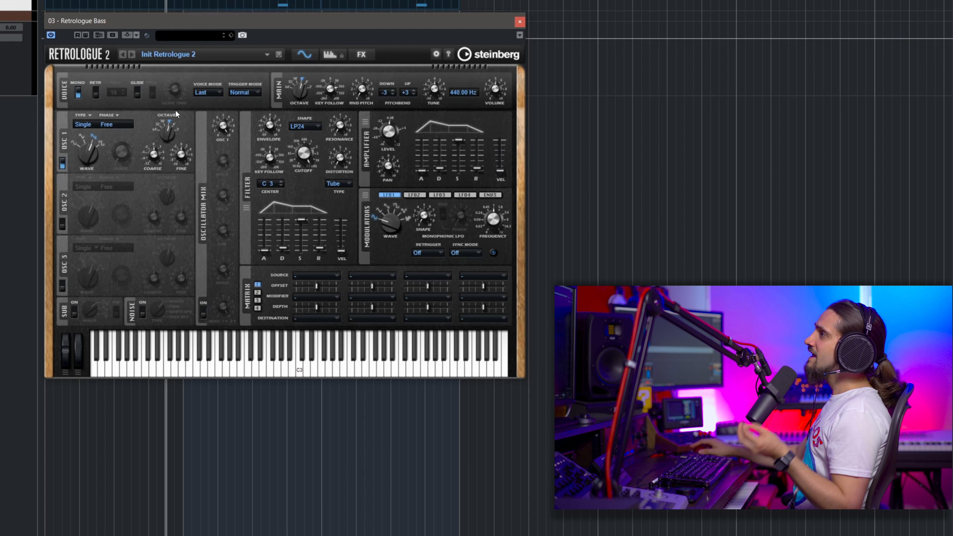
{"action": "left_click", "coordinate": [244, 92]}
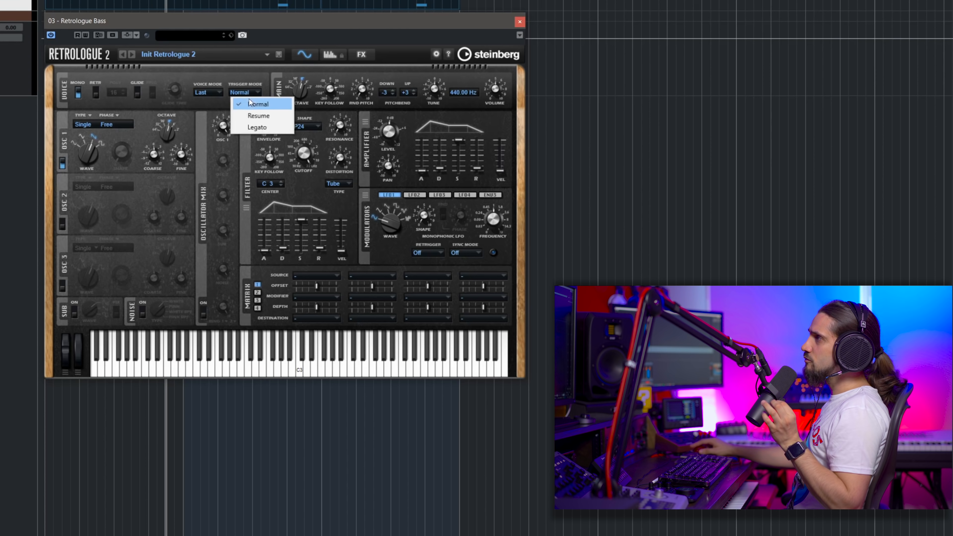
{"action": "left_click", "coordinate": [257, 127]}
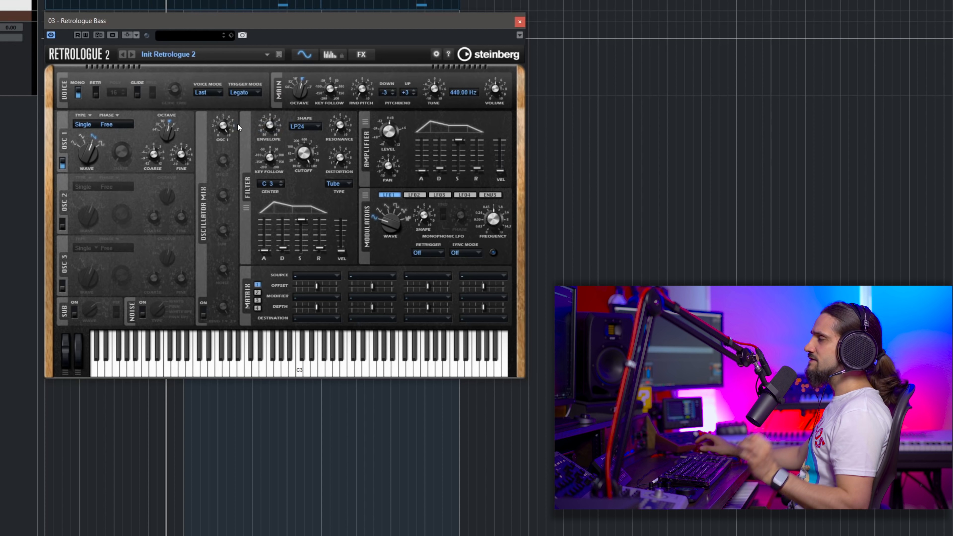
{"action": "mouse_move", "coordinate": [237, 126]}
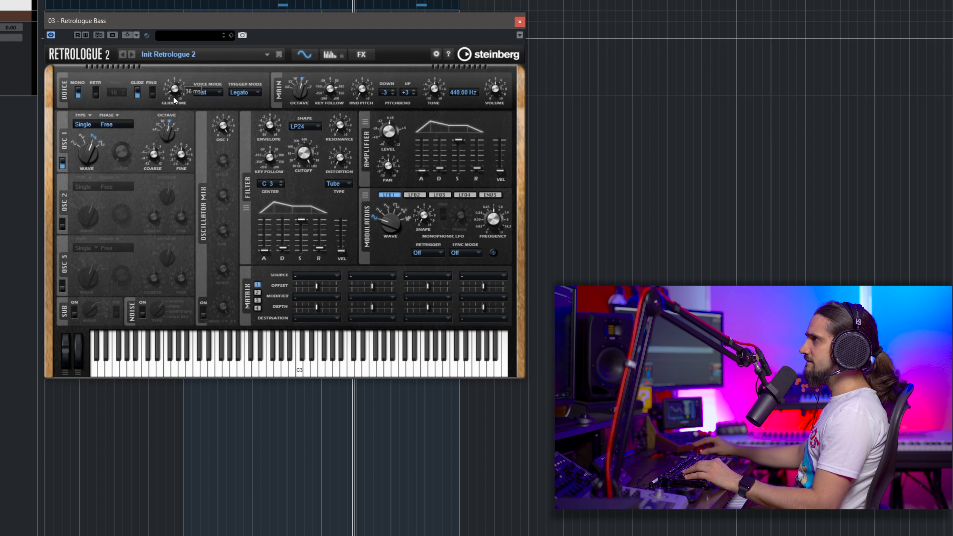
{"action": "left_click_drag", "start_coordinate": [174, 91], "coordinate": [174, 88]}
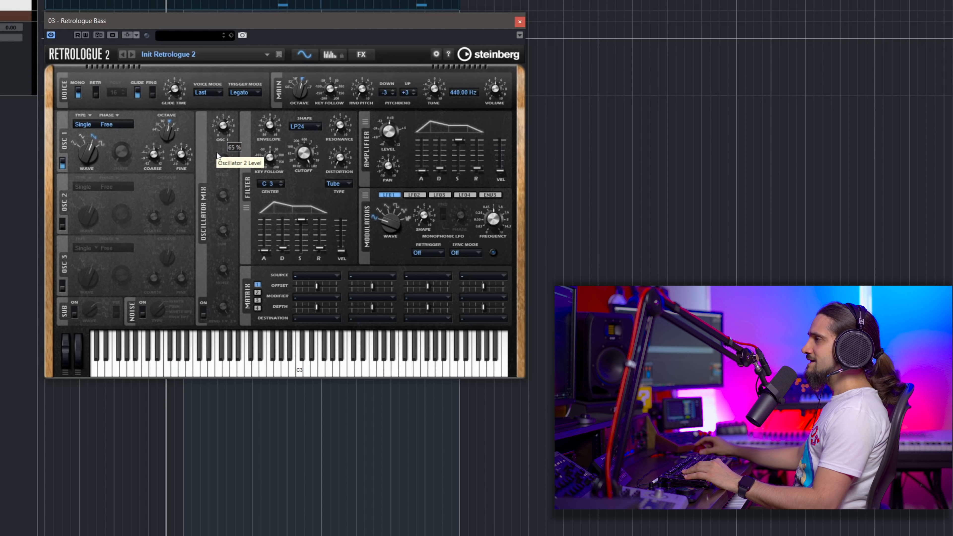
{"action": "mouse_move", "coordinate": [205, 172]}
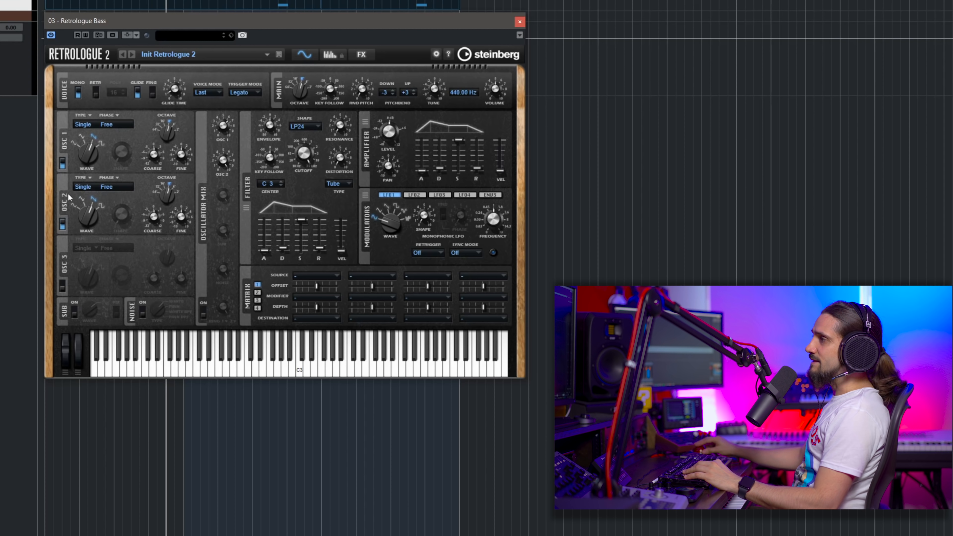
{"action": "mouse_move", "coordinate": [98, 217]}
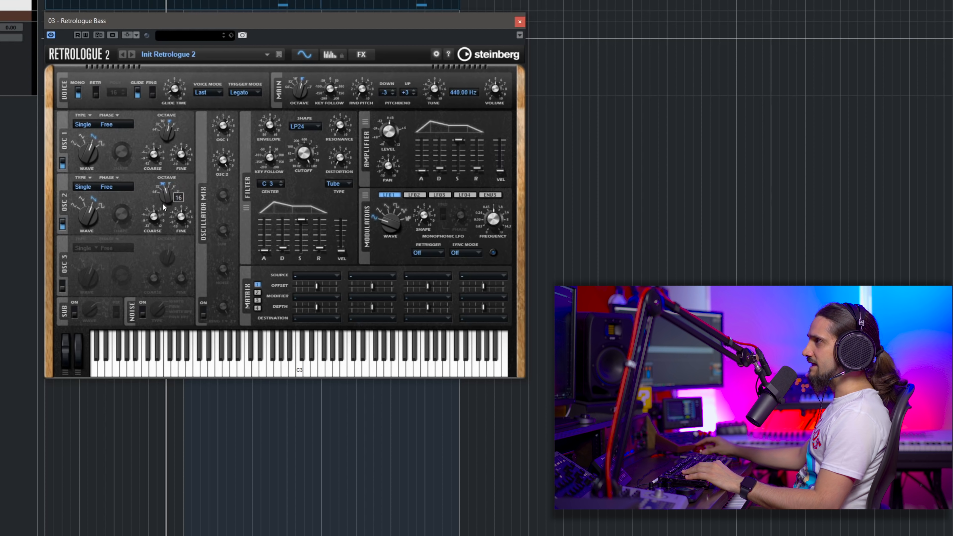
{"action": "mouse_move", "coordinate": [144, 199]}
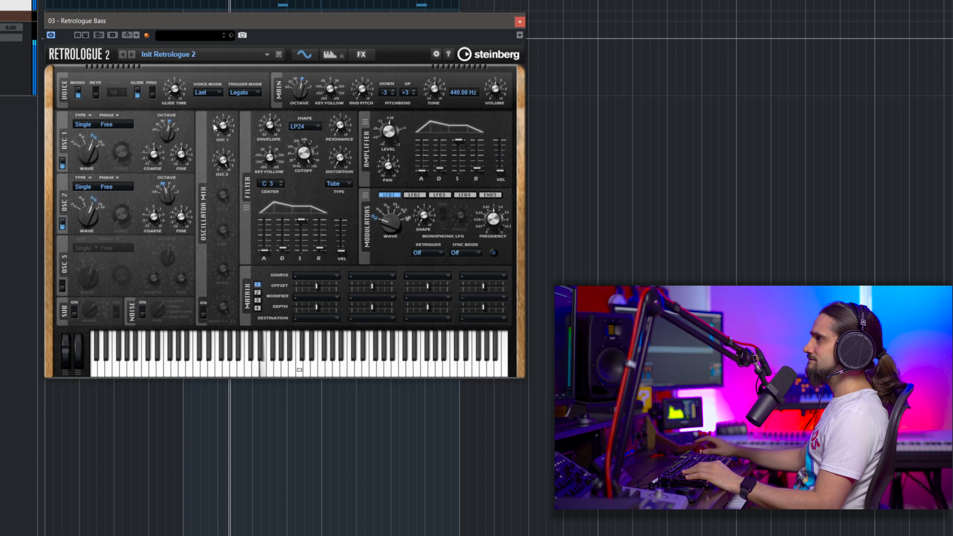
{"action": "mouse_move", "coordinate": [219, 127]}
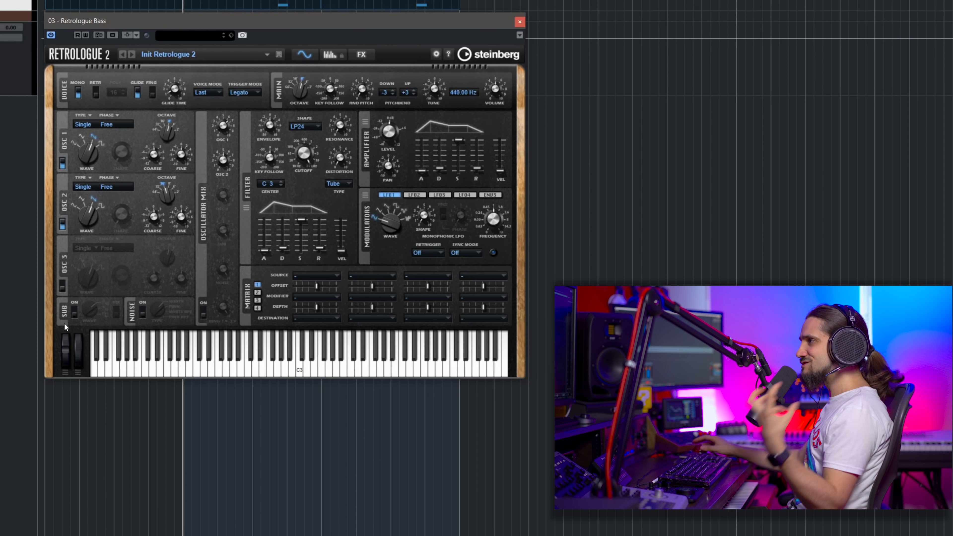
{"action": "mouse_move", "coordinate": [77, 316]}
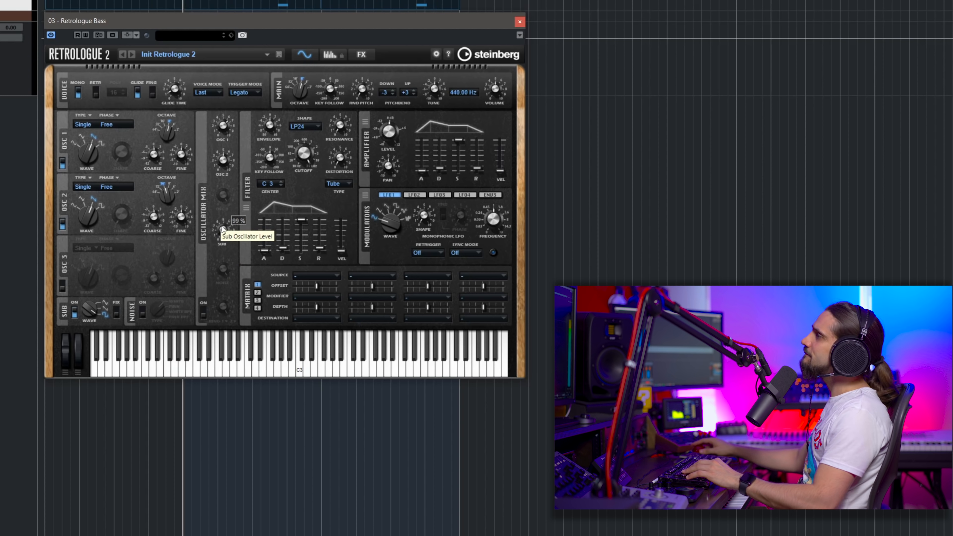
- Blend the sub oscillator in at roughly 69% level in the oscillator mix
{"action": "left_click_drag", "start_coordinate": [222, 231], "coordinate": [221, 249]}
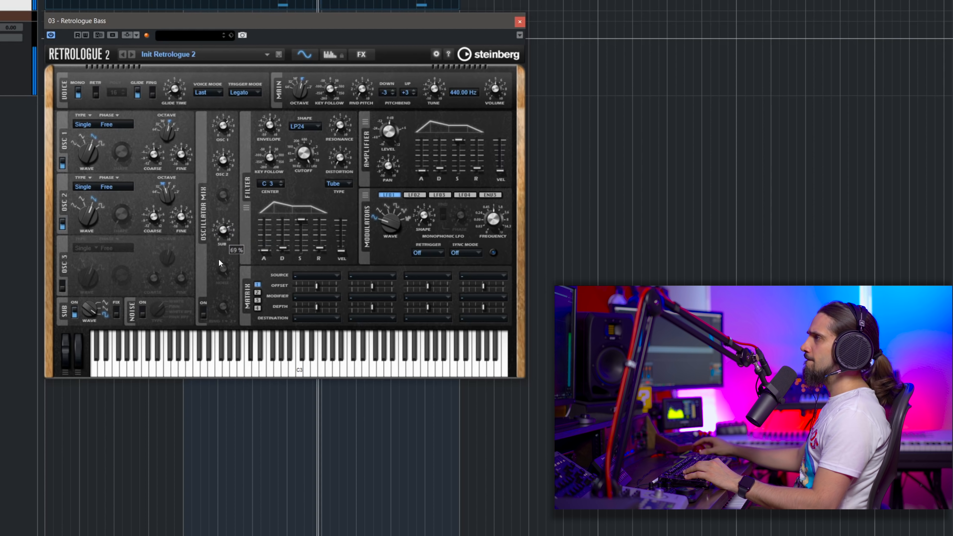
{"action": "left_click_drag", "start_coordinate": [221, 233], "coordinate": [219, 255]}
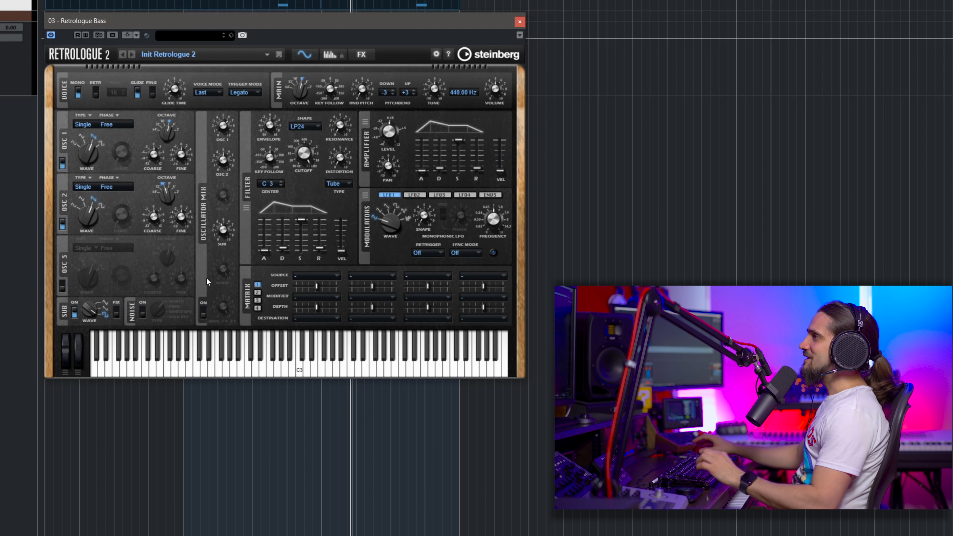
{"action": "mouse_move", "coordinate": [272, 199]}
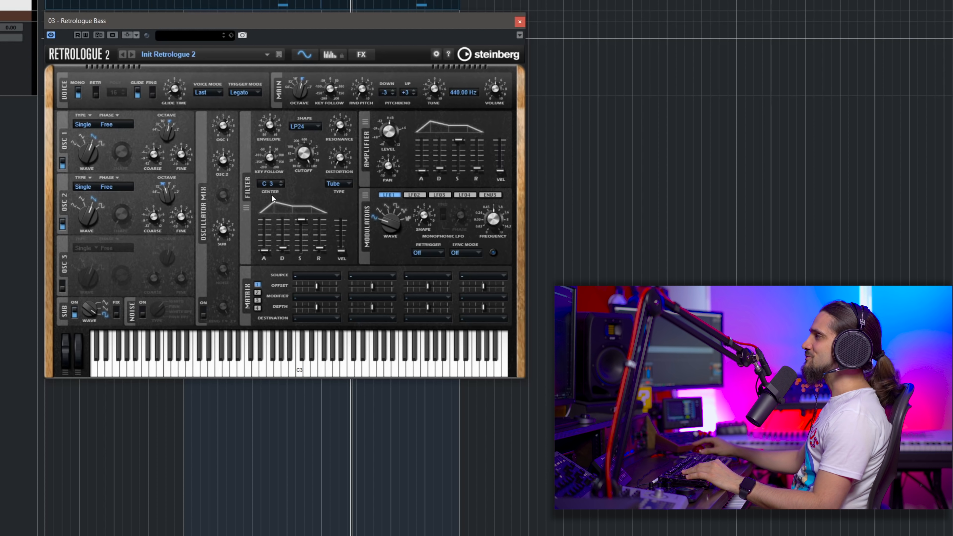
{"action": "mouse_move", "coordinate": [273, 199]}
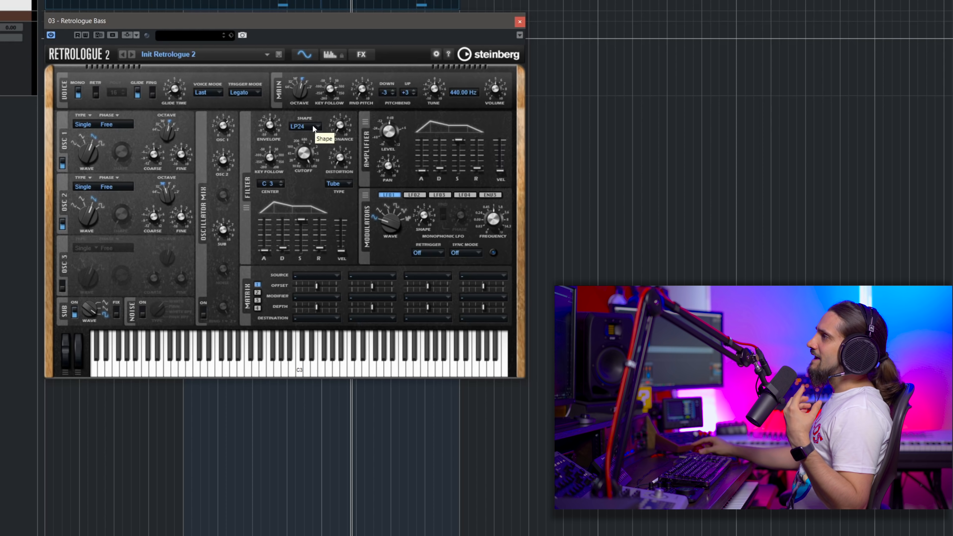
- Choose the LP18 filter shape and pull the cutoff down to around 80 Hz
{"action": "left_click", "coordinate": [305, 126]}
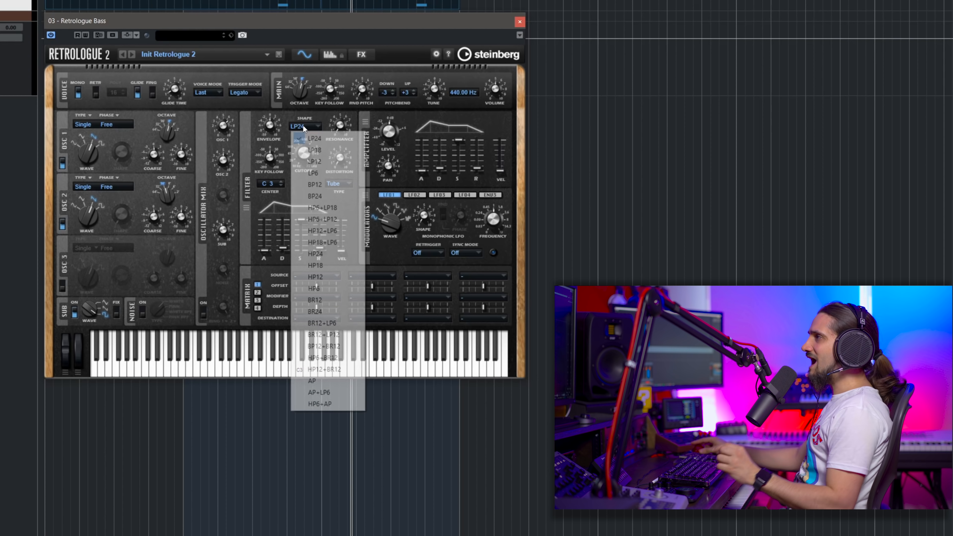
{"action": "left_click", "coordinate": [315, 150]}
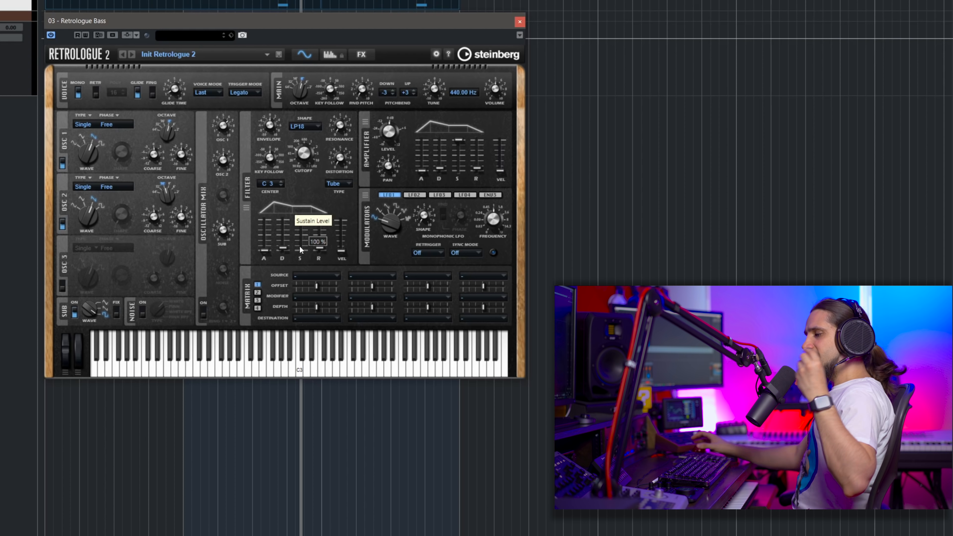
{"action": "mouse_move", "coordinate": [463, 195]}
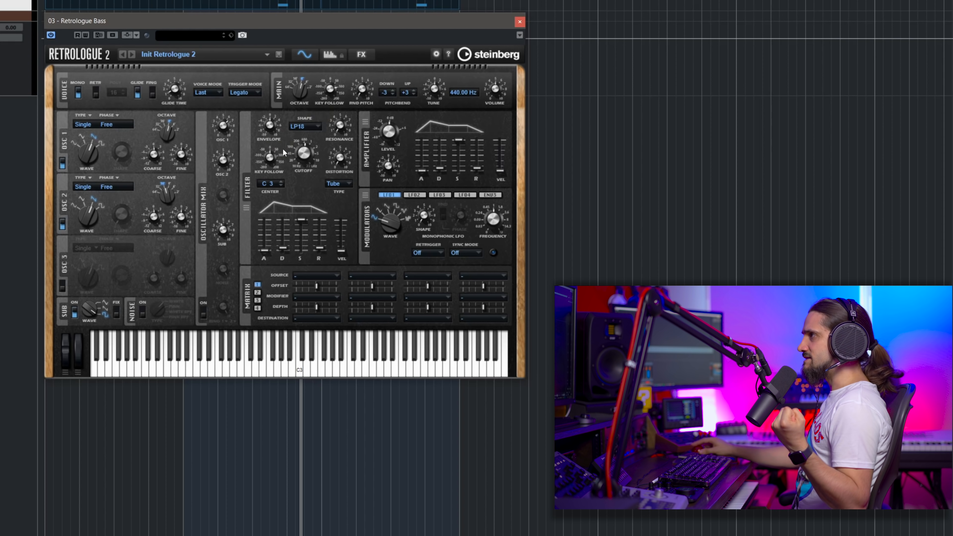
{"action": "left_click_drag", "start_coordinate": [303, 154], "coordinate": [303, 161]}
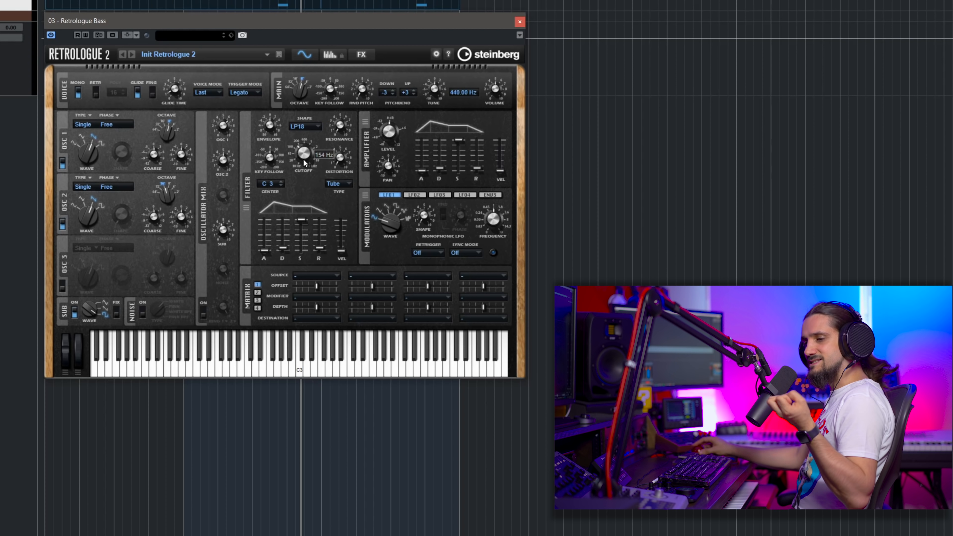
{"action": "left_click_drag", "start_coordinate": [302, 153], "coordinate": [302, 157]}
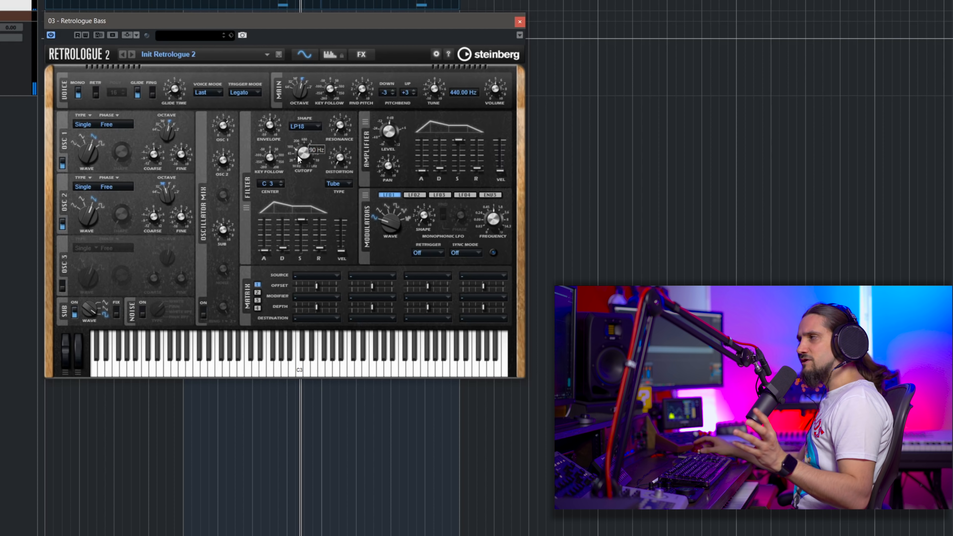
{"action": "mouse_move", "coordinate": [269, 125]}
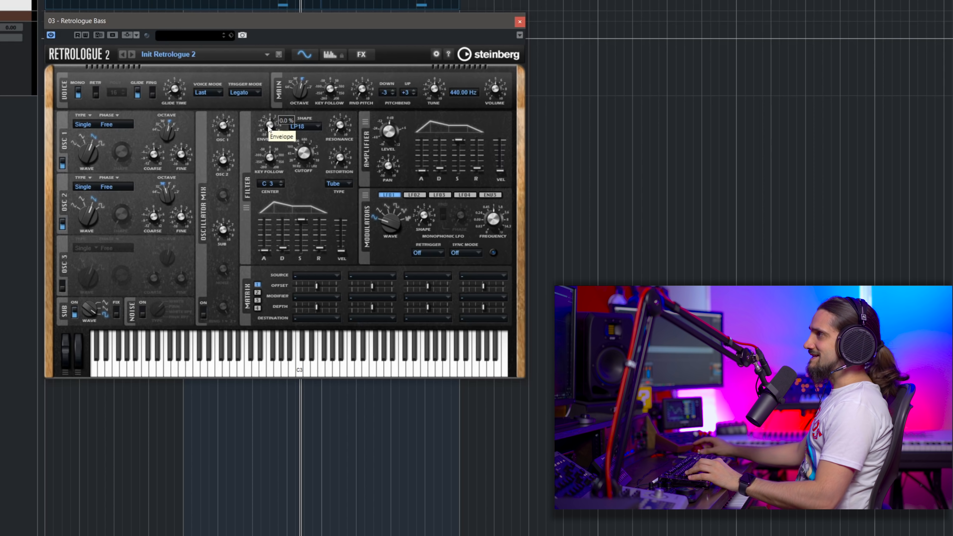
- Dial the filter envelope amount down to about 31%
{"action": "left_click_drag", "start_coordinate": [269, 125], "coordinate": [269, 112]}
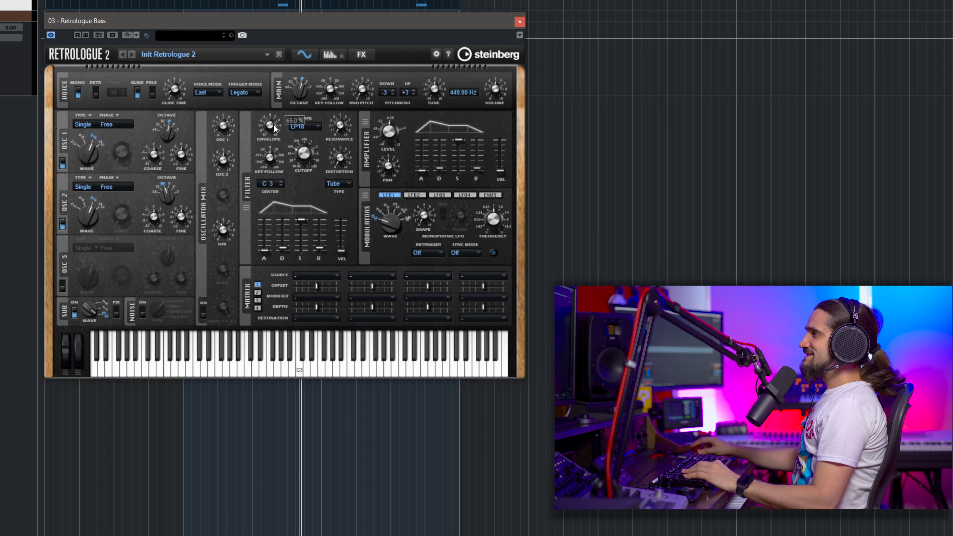
{"action": "left_click_drag", "start_coordinate": [270, 125], "coordinate": [270, 140]}
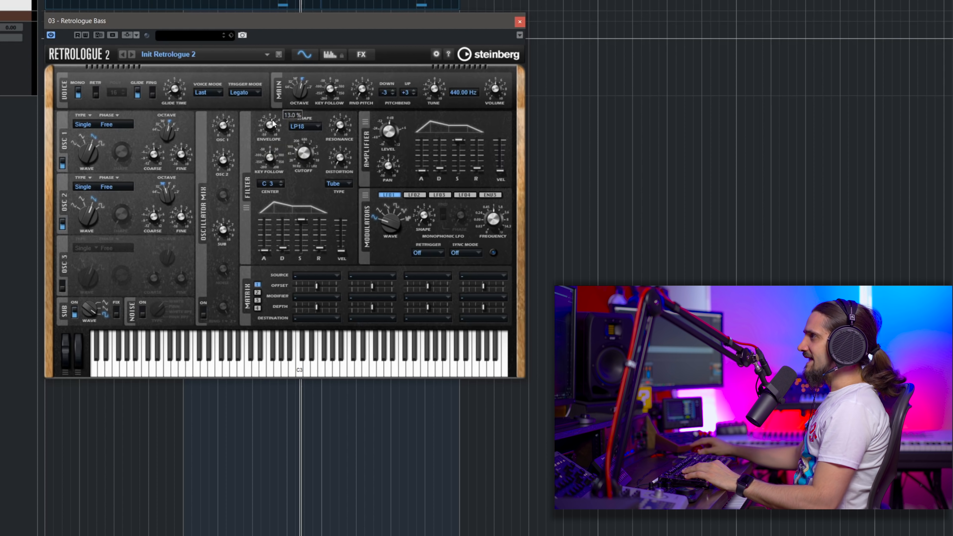
{"action": "left_click_drag", "start_coordinate": [267, 124], "coordinate": [268, 113]}
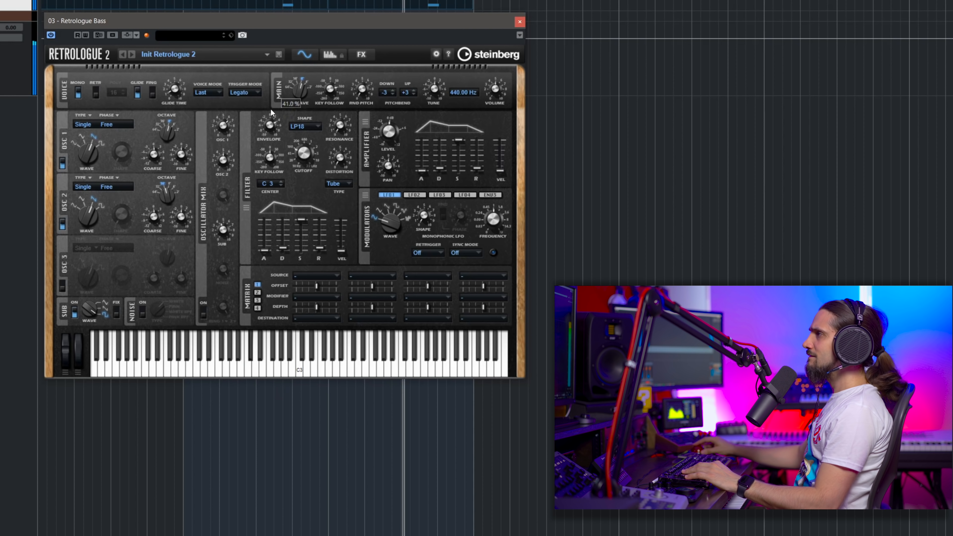
{"action": "left_click_drag", "start_coordinate": [294, 88], "coordinate": [295, 76]}
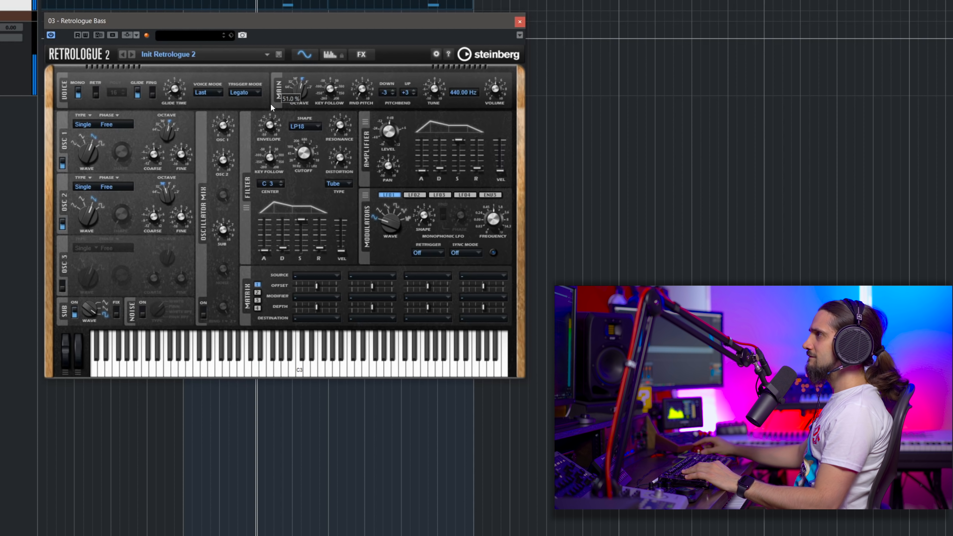
{"action": "left_click_drag", "start_coordinate": [293, 85], "coordinate": [293, 79]}
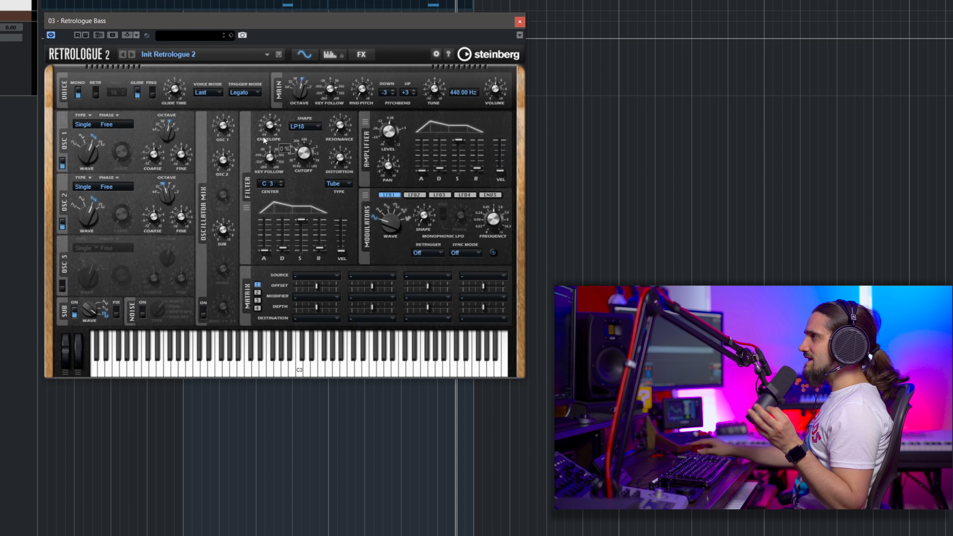
{"action": "mouse_move", "coordinate": [298, 222]}
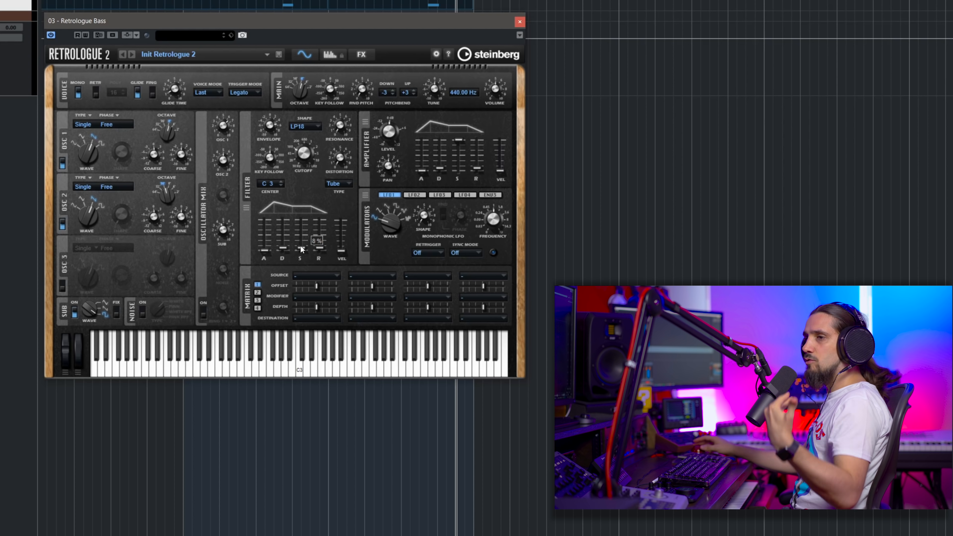
{"action": "mouse_move", "coordinate": [306, 134]}
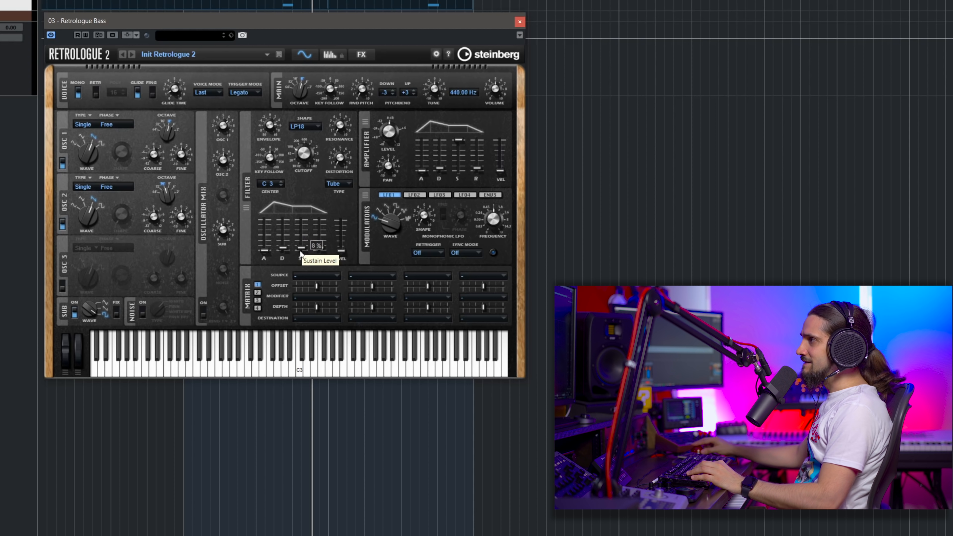
{"action": "mouse_move", "coordinate": [282, 249]}
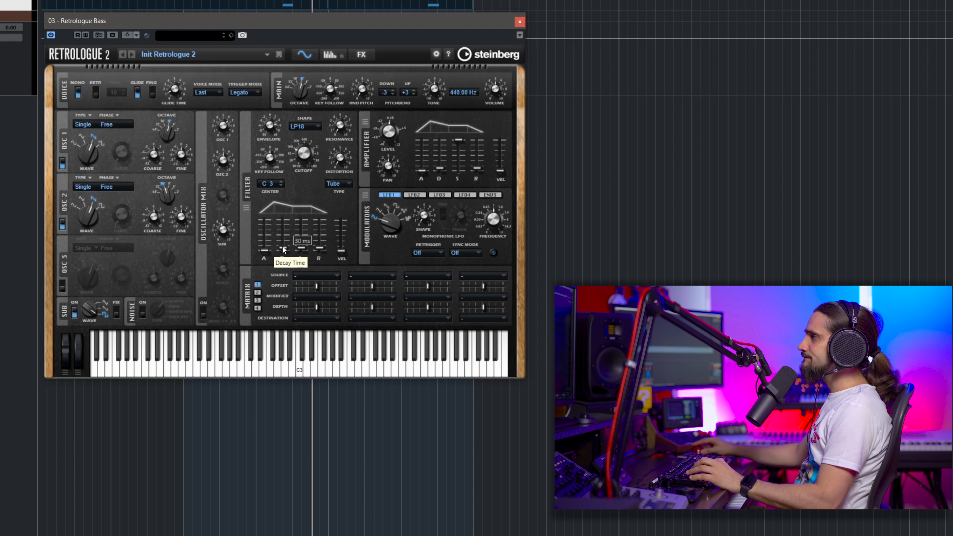
- Shorten the filter envelope decay to near 30 ms and set sustain around 24%
{"action": "left_click_drag", "start_coordinate": [282, 249], "coordinate": [281, 230]}
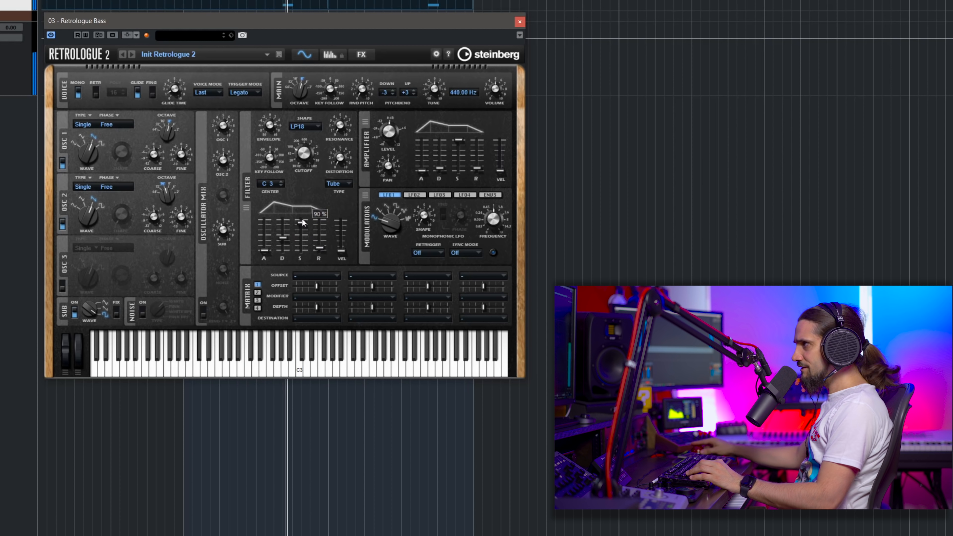
{"action": "left_click_drag", "start_coordinate": [295, 216], "coordinate": [295, 243]}
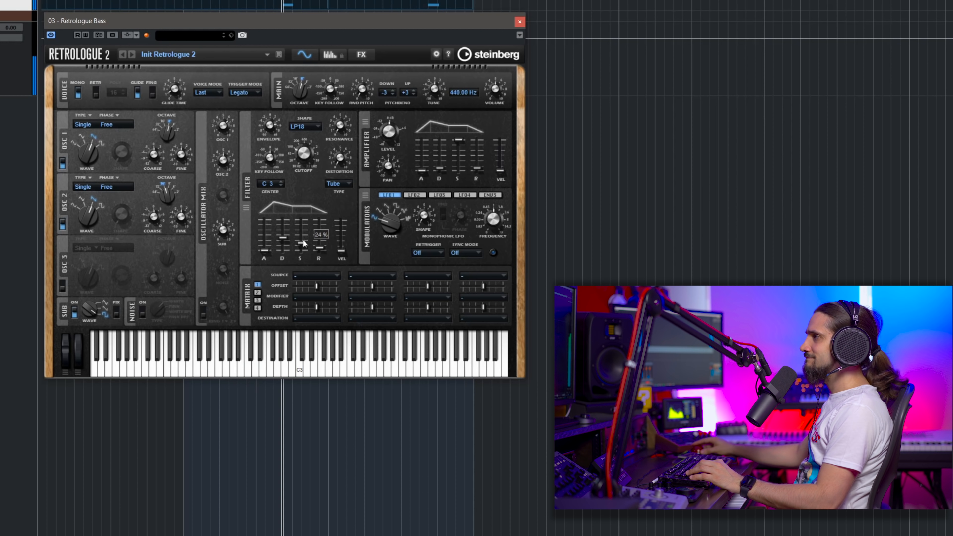
{"action": "mouse_move", "coordinate": [282, 225]}
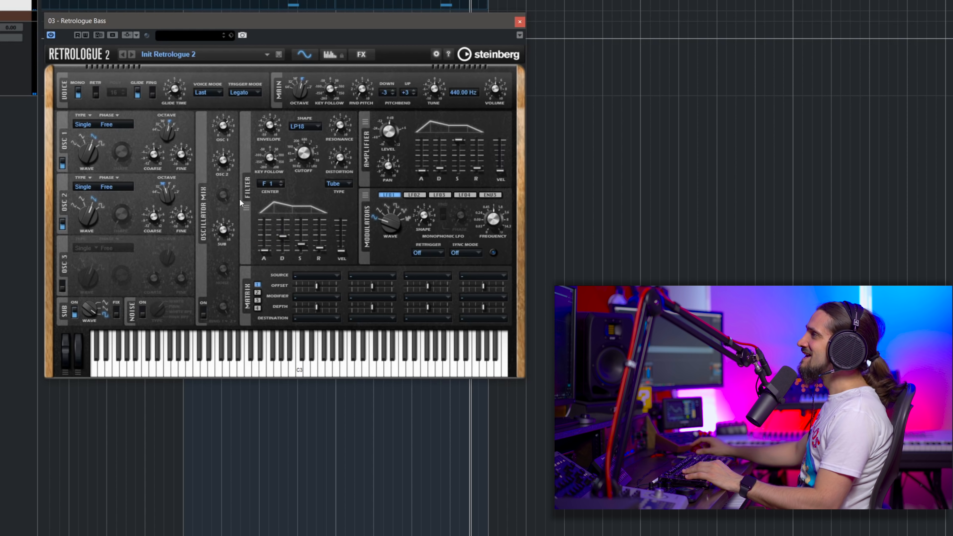
{"action": "mouse_move", "coordinate": [338, 157]}
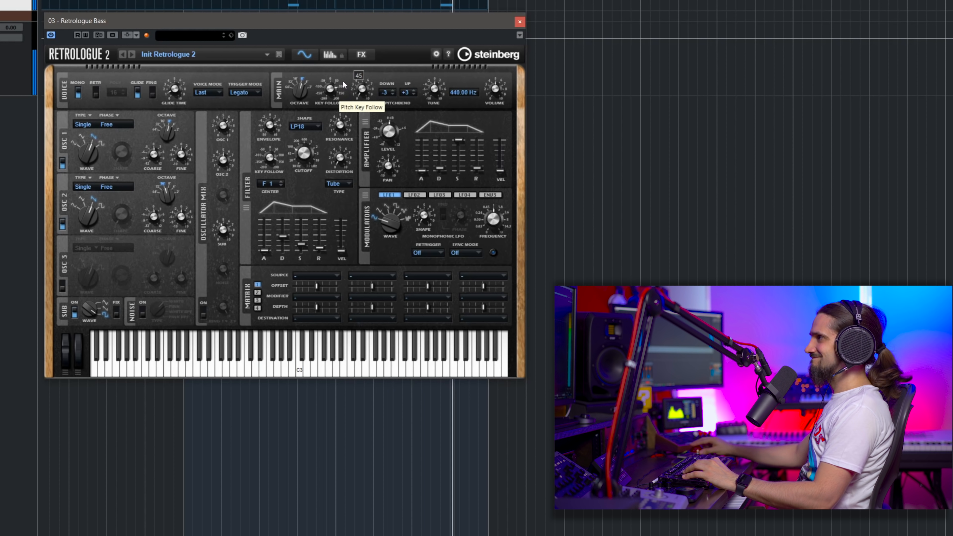
- Tweak pitch key follow, set filter decay near 584 ms, sustain 17%, and raise the envelope amount
{"action": "left_click_drag", "start_coordinate": [331, 88], "coordinate": [331, 95]}
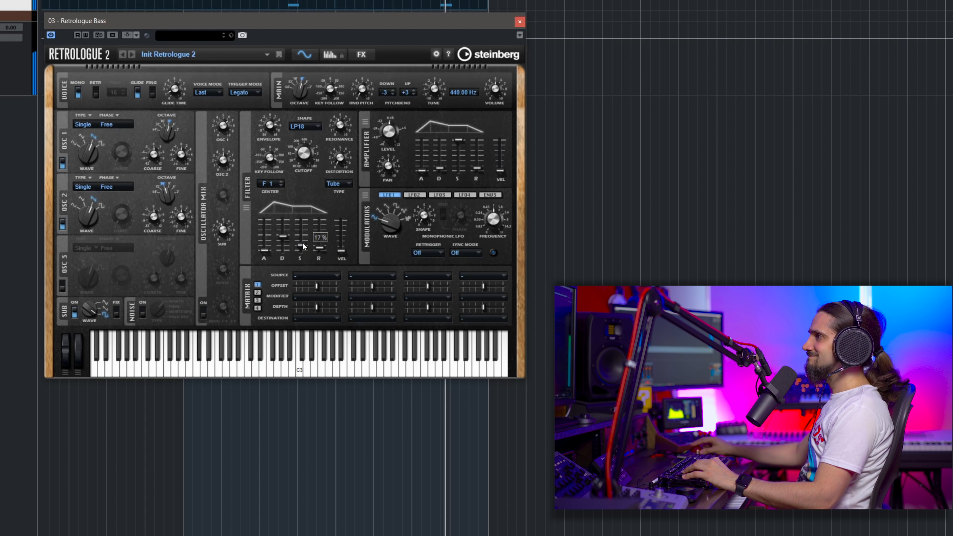
{"action": "left_click_drag", "start_coordinate": [318, 238], "coordinate": [318, 250]}
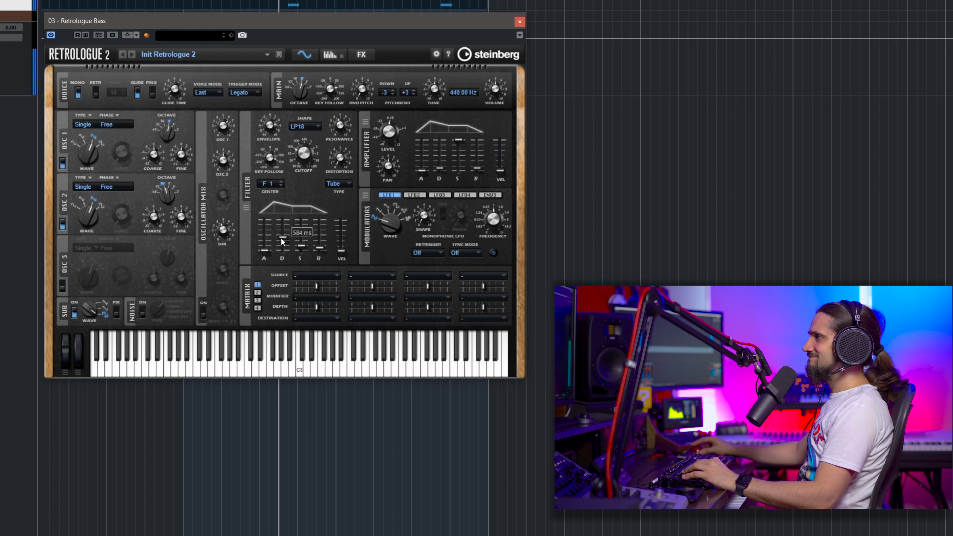
{"action": "left_click_drag", "start_coordinate": [297, 237], "coordinate": [298, 227]}
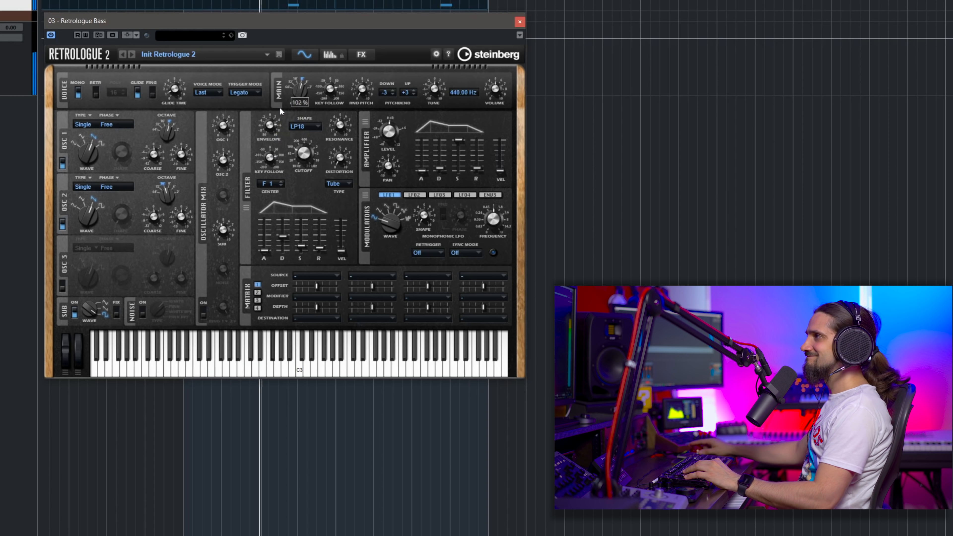
{"action": "left_click_drag", "start_coordinate": [298, 85], "coordinate": [297, 72]}
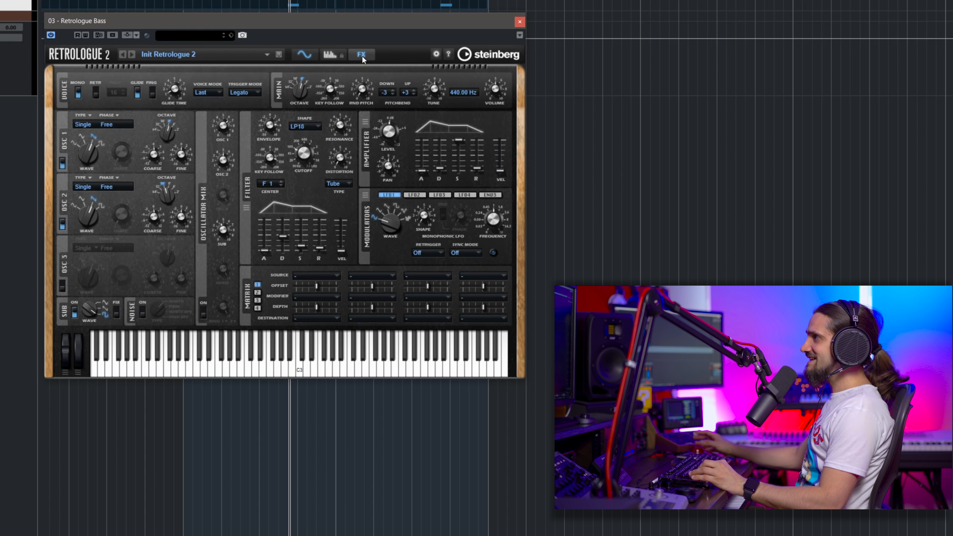
- Enable the Equalizer effect, boost its low gain and tune band 2 to around 701 Hz
{"action": "left_click", "coordinate": [360, 54]}
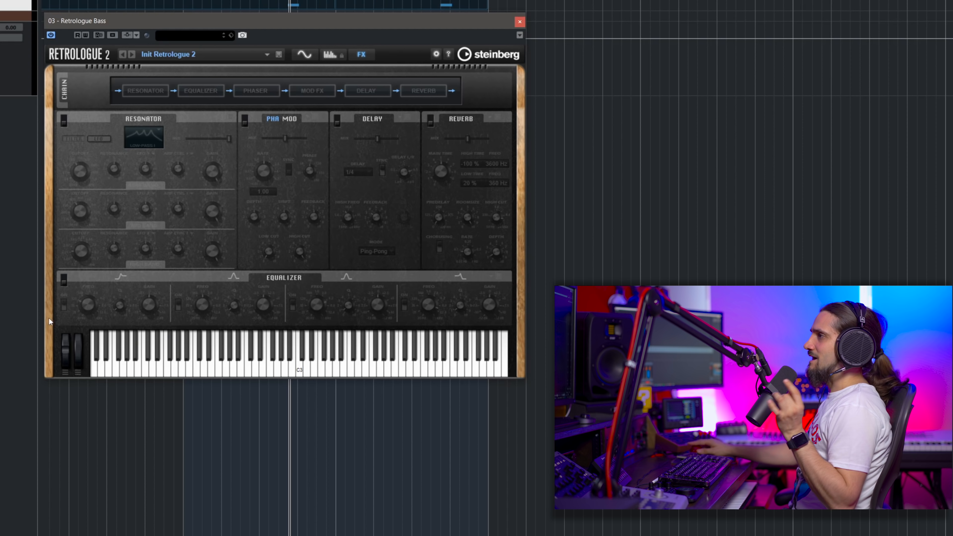
{"action": "left_click", "coordinate": [201, 90]}
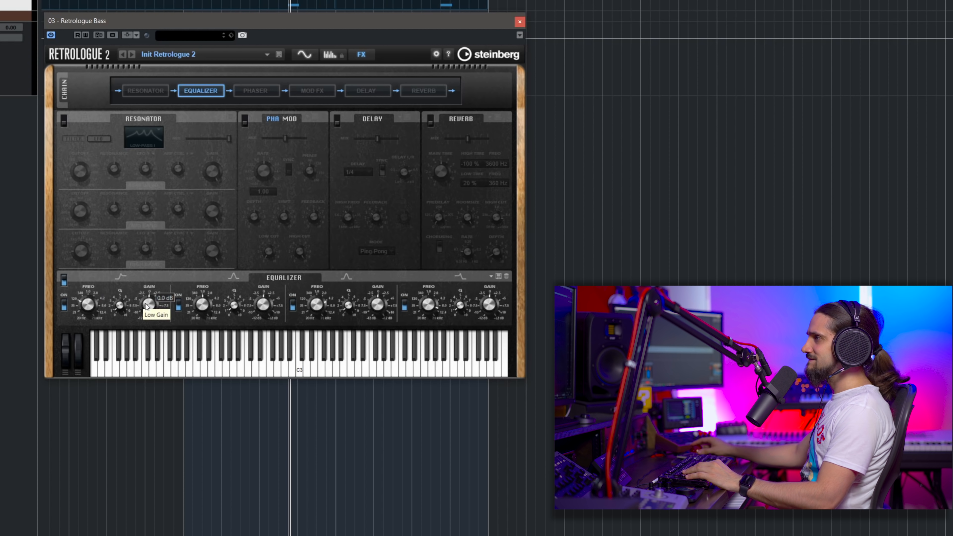
{"action": "left_click_drag", "start_coordinate": [152, 304], "coordinate": [152, 268]}
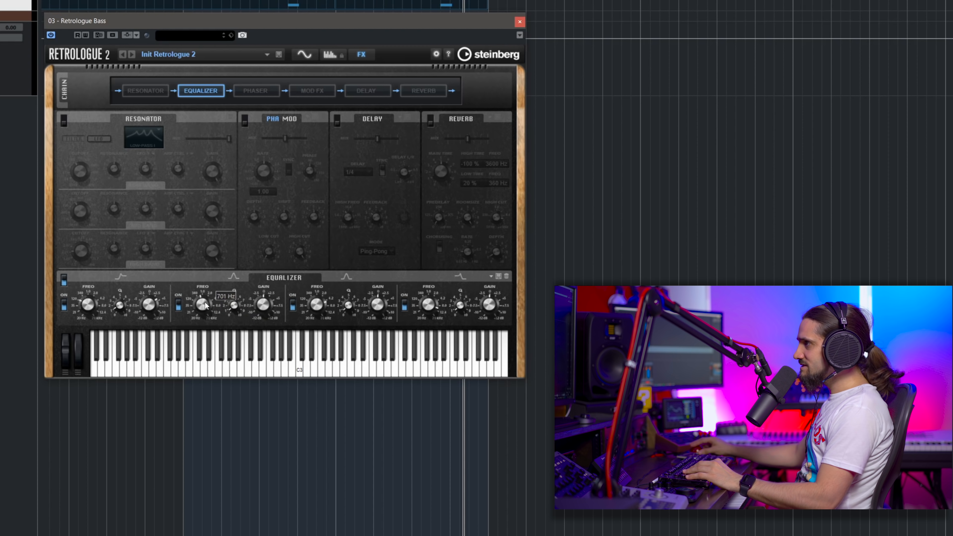
{"action": "left_click_drag", "start_coordinate": [203, 305], "coordinate": [203, 316]}
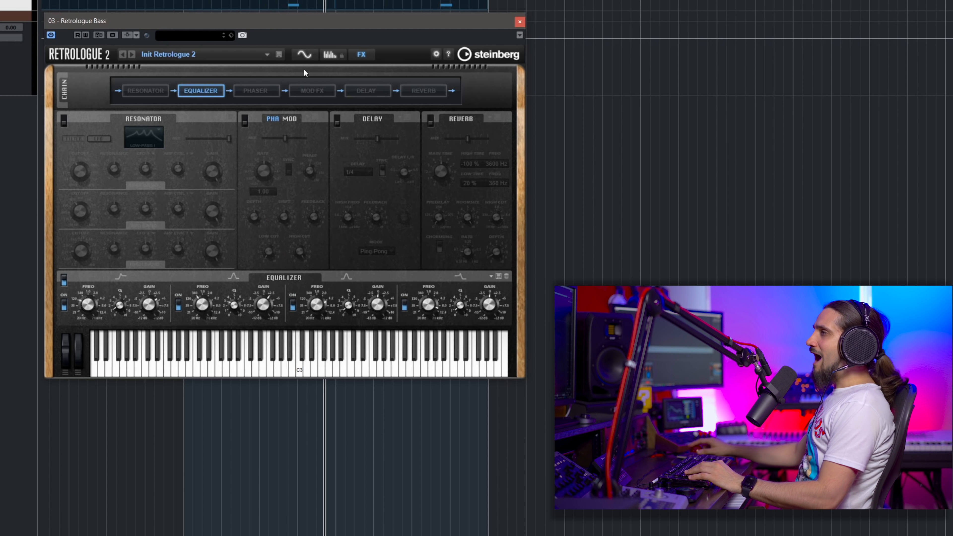
- Return from the FX page to the main synth view
{"action": "left_click", "coordinate": [304, 54]}
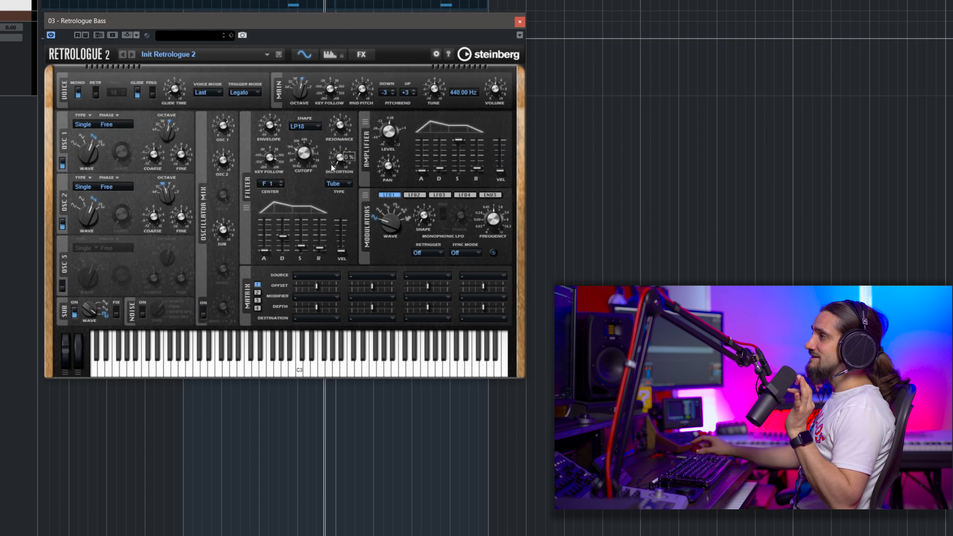
{"action": "mouse_move", "coordinate": [341, 158]}
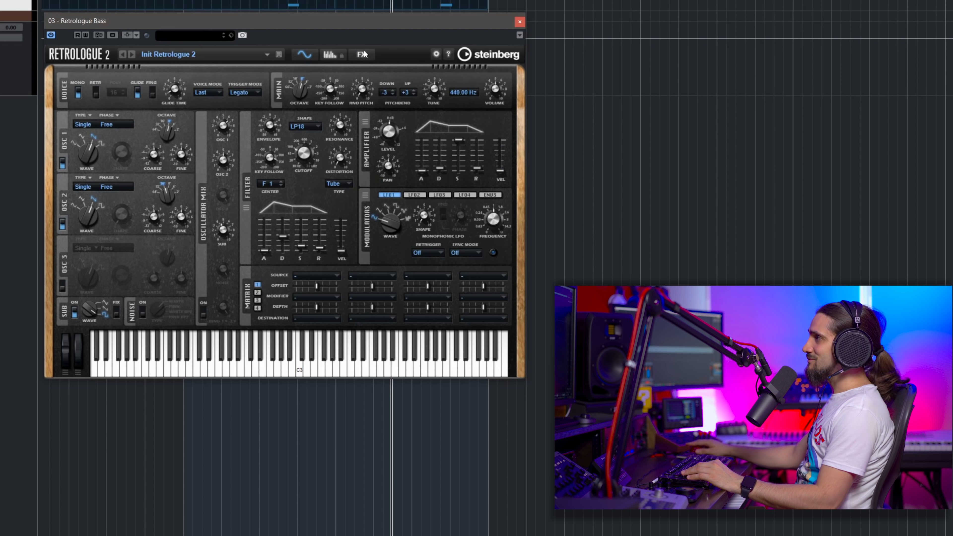
- Enable the Resonator, tune its low band cutoff to 384 Hz and set mix near 12%
{"action": "left_click", "coordinate": [360, 54]}
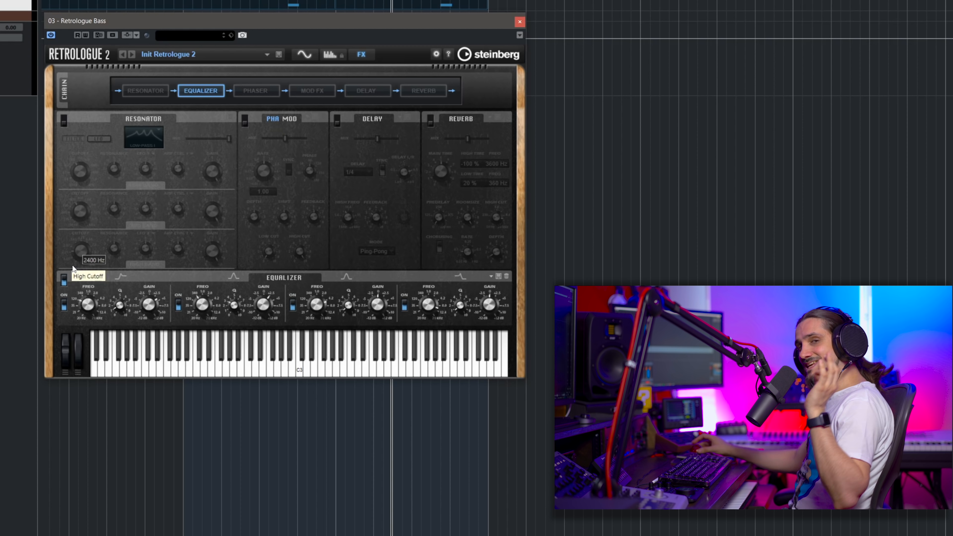
{"action": "mouse_move", "coordinate": [68, 124]}
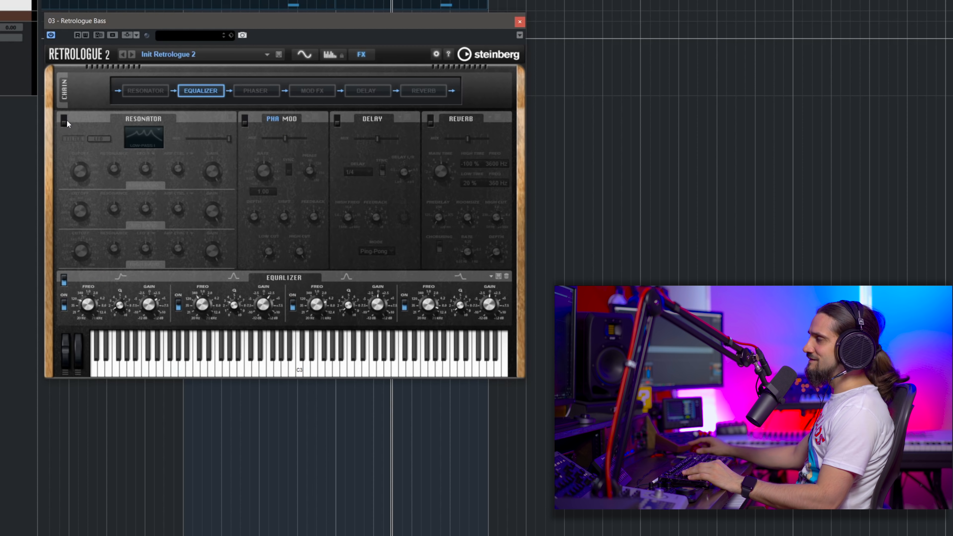
{"action": "left_click", "coordinate": [62, 118]}
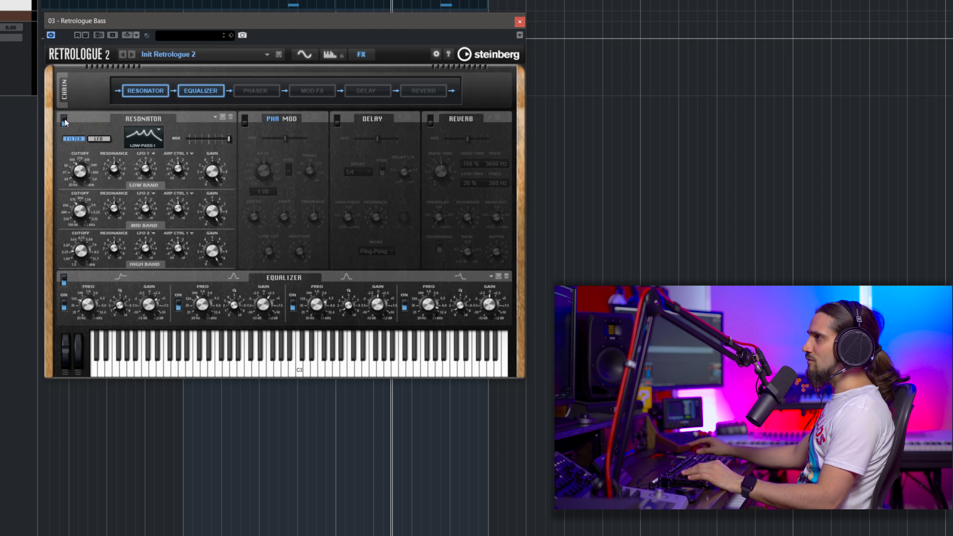
{"action": "left_click_drag", "start_coordinate": [78, 170], "coordinate": [77, 158]}
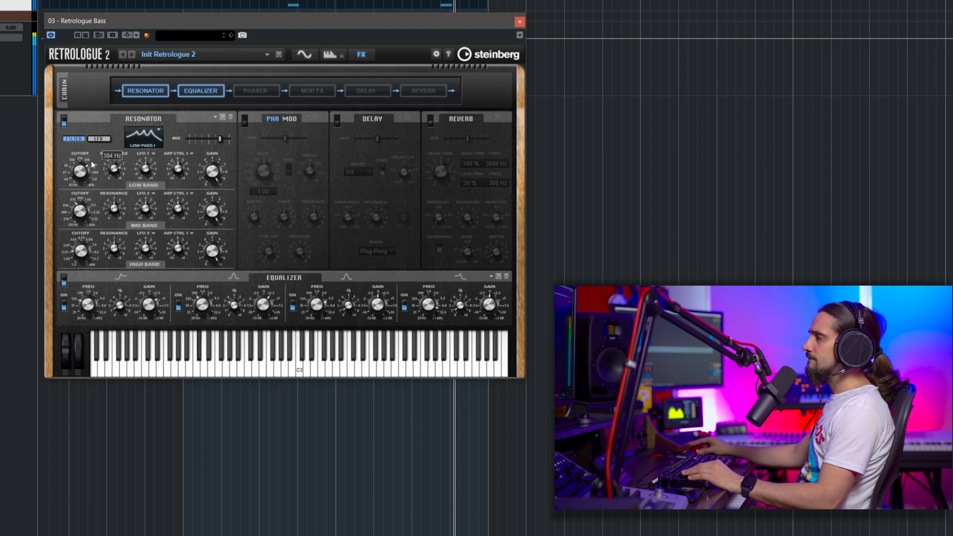
{"action": "left_click_drag", "start_coordinate": [80, 169], "coordinate": [78, 171]}
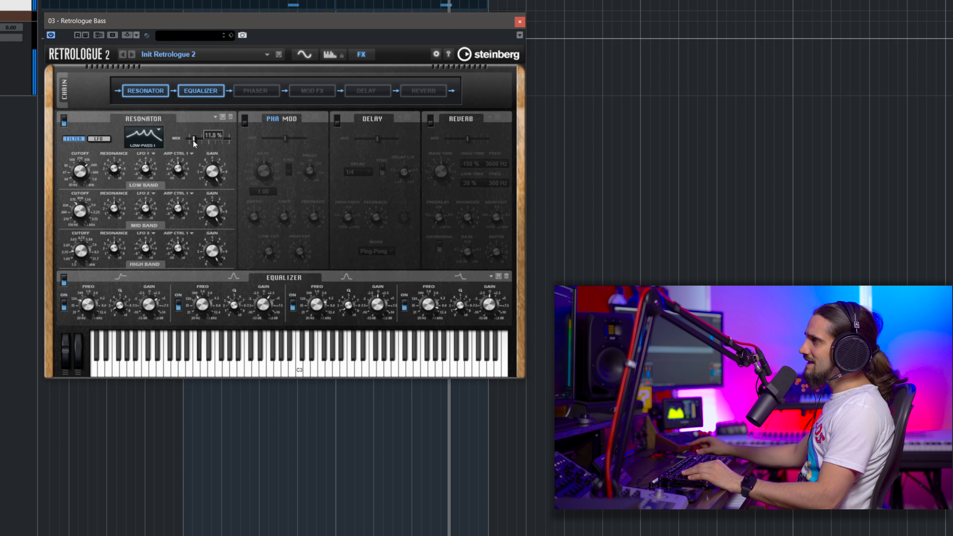
{"action": "left_click_drag", "start_coordinate": [195, 140], "coordinate": [192, 140]}
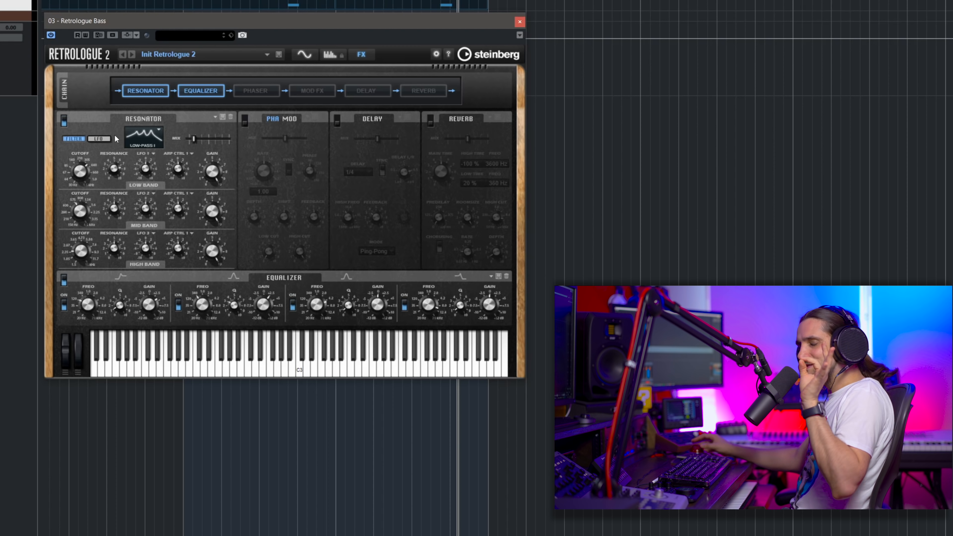
{"action": "mouse_move", "coordinate": [178, 155]}
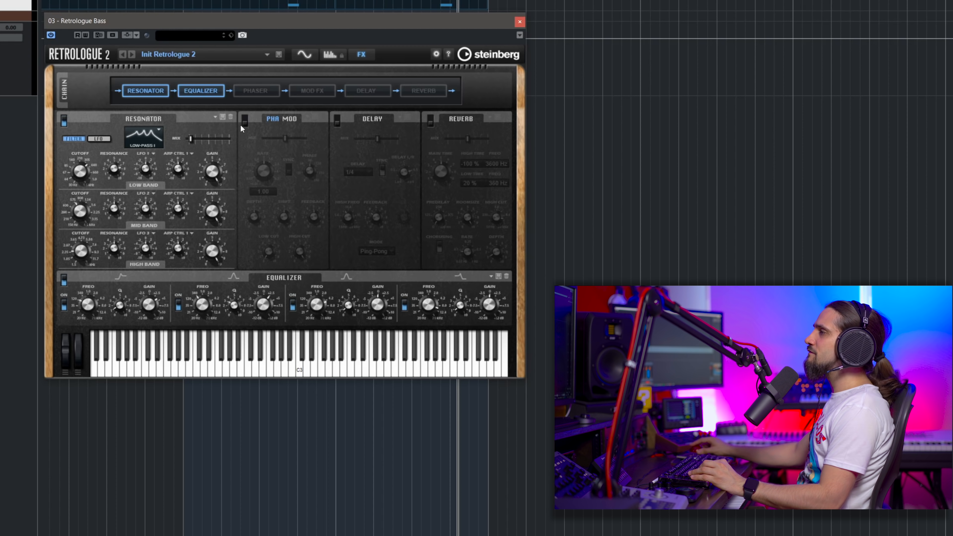
- Switch the Pha/Mod slot to an Ensemble mod effect, then return to the synth page
{"action": "left_click", "coordinate": [292, 118]}
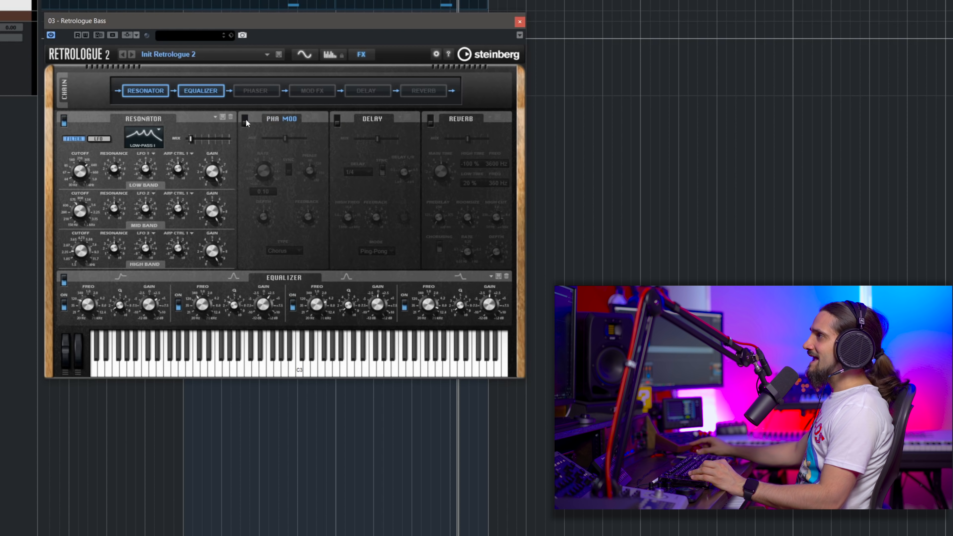
{"action": "left_click", "coordinate": [312, 90]}
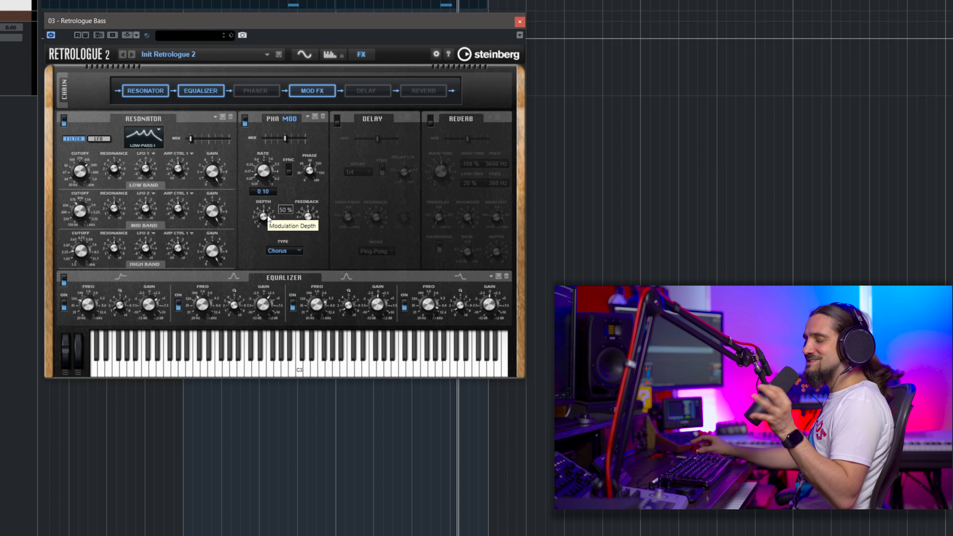
{"action": "mouse_move", "coordinate": [283, 197]}
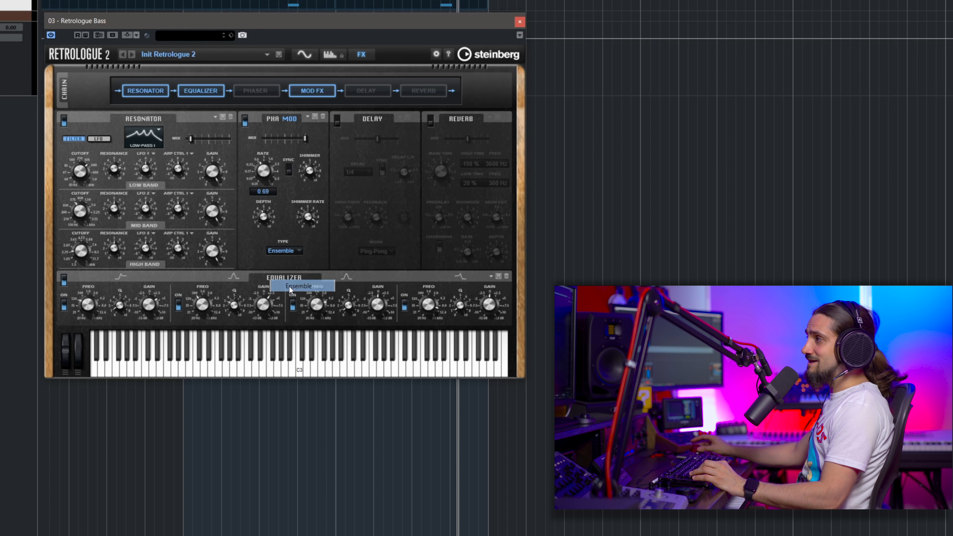
{"action": "mouse_move", "coordinate": [192, 260]}
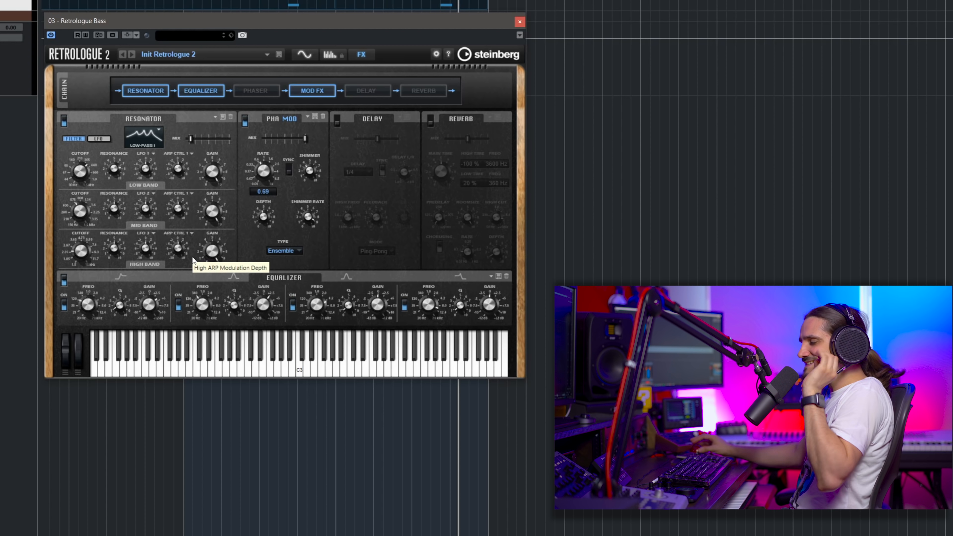
{"action": "mouse_move", "coordinate": [260, 170]}
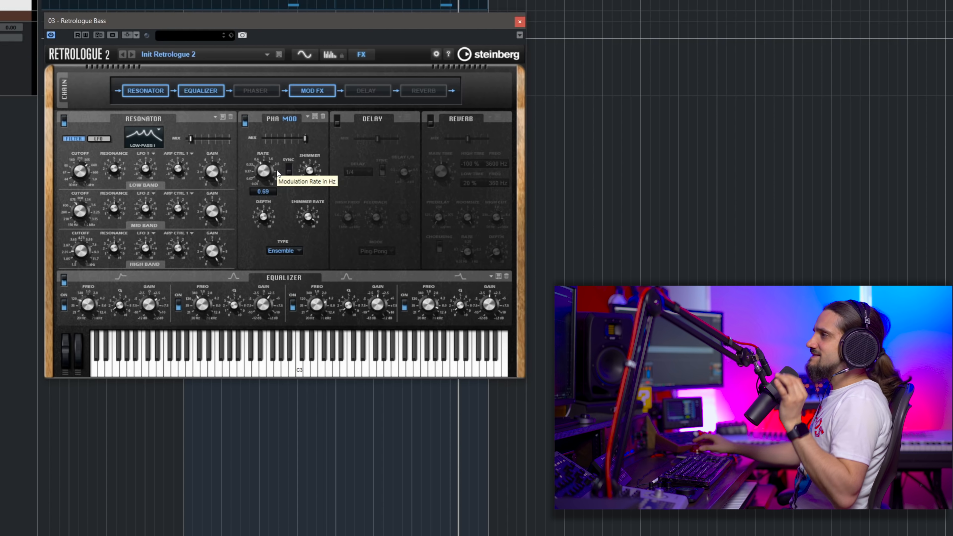
{"action": "mouse_move", "coordinate": [304, 187]}
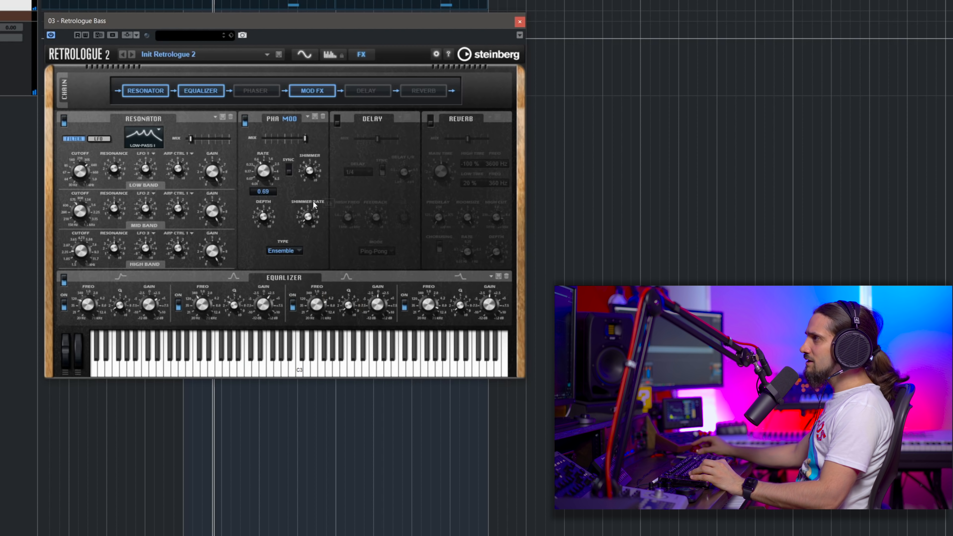
{"action": "mouse_move", "coordinate": [325, 210]}
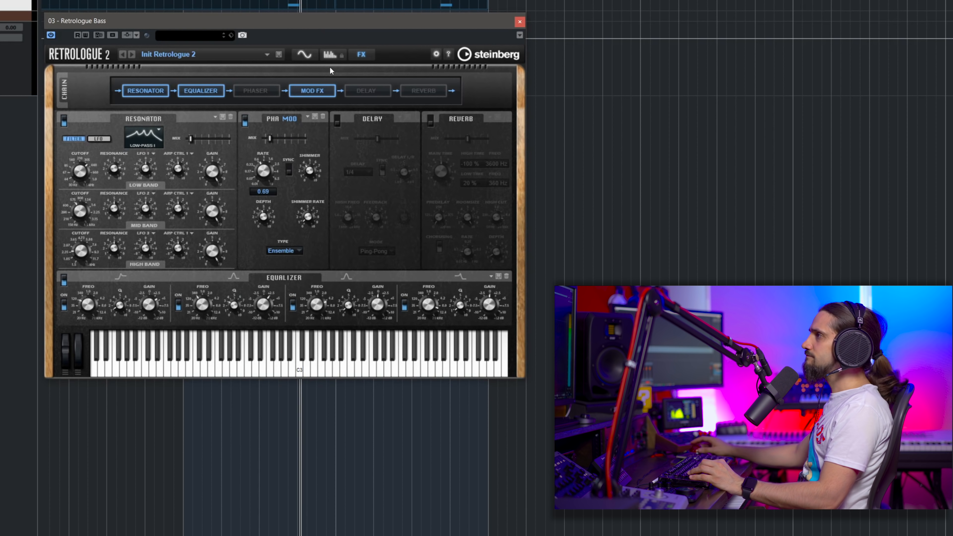
{"action": "left_click", "coordinate": [304, 55]}
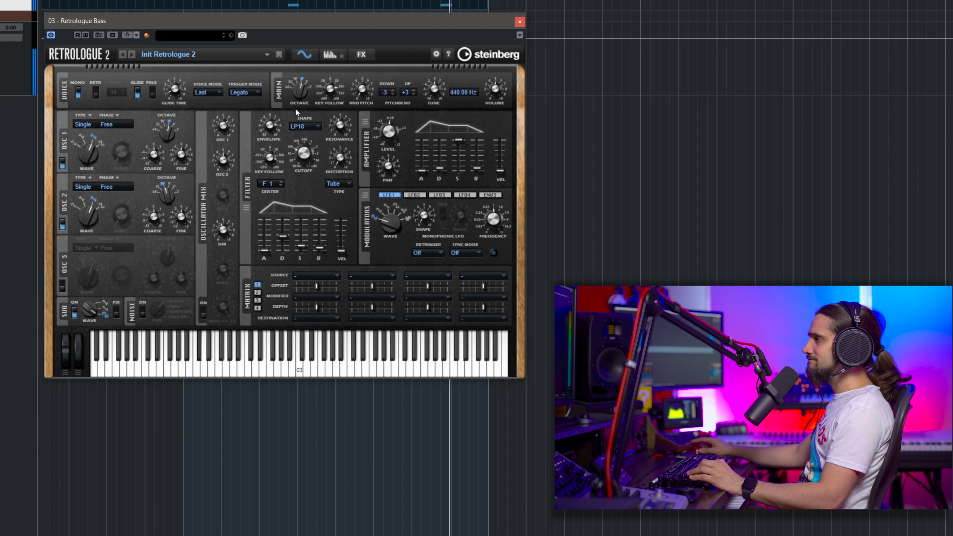
- Lengthen filter envelope attack to about 21 ms, set resonance to 57 and shorten the release slightly
{"action": "left_click", "coordinate": [361, 55]}
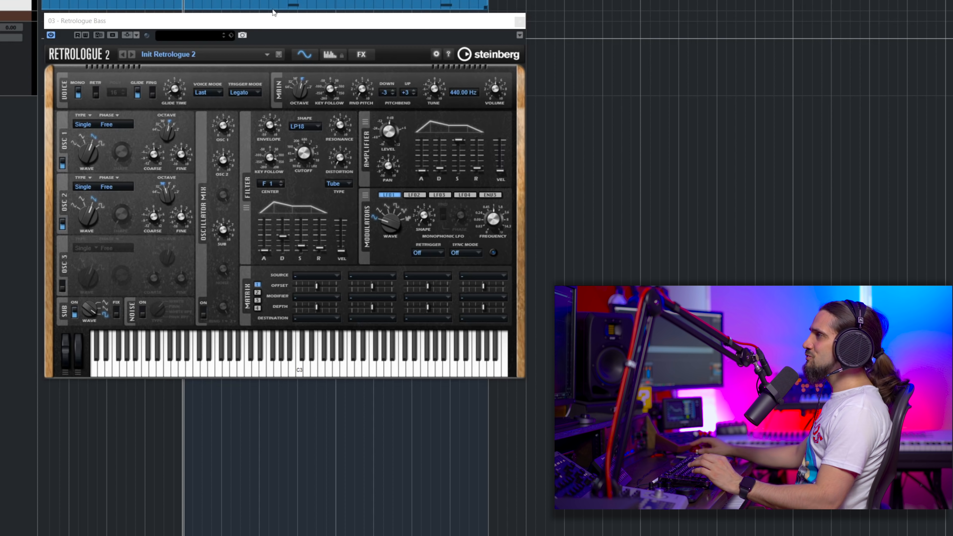
{"action": "mouse_move", "coordinate": [263, 246]}
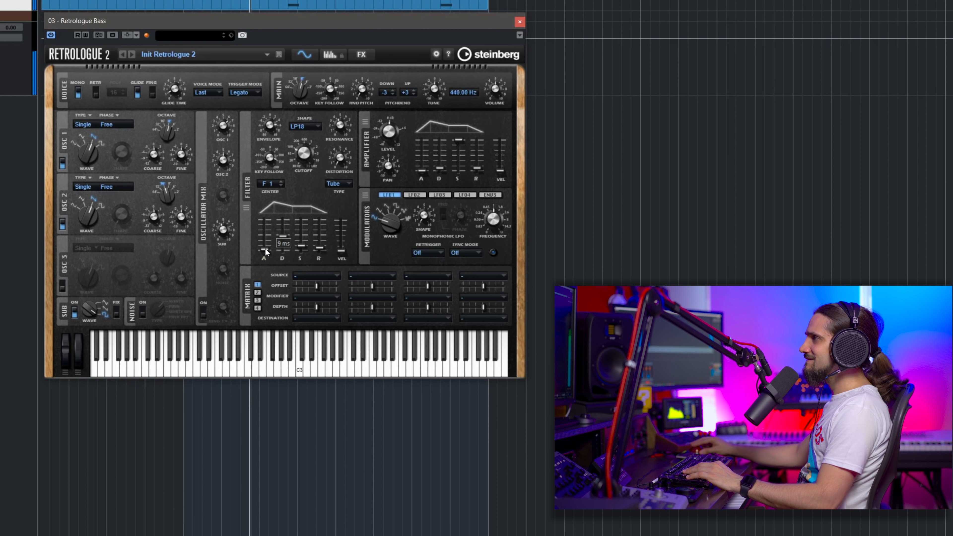
{"action": "left_click_drag", "start_coordinate": [262, 251], "coordinate": [262, 243]}
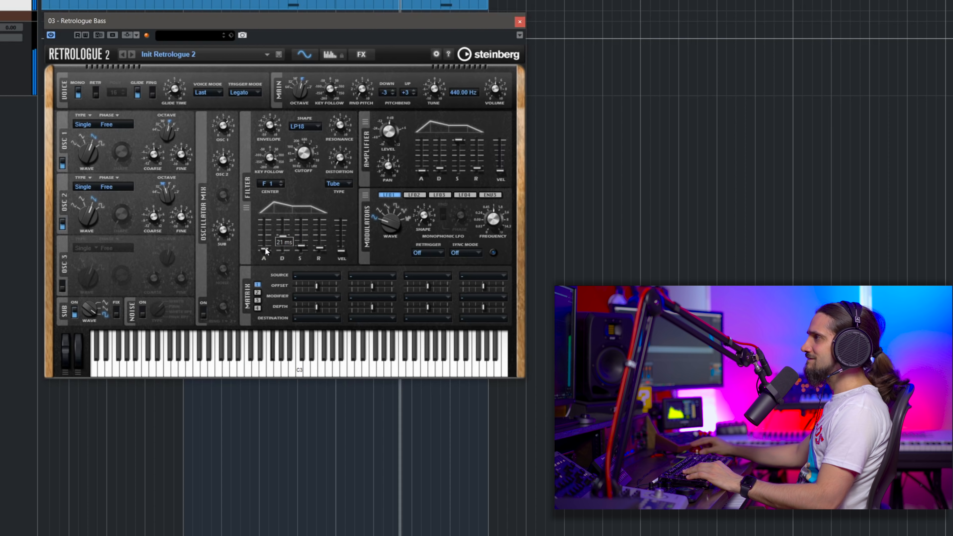
{"action": "left_click_drag", "start_coordinate": [263, 249], "coordinate": [304, 220]}
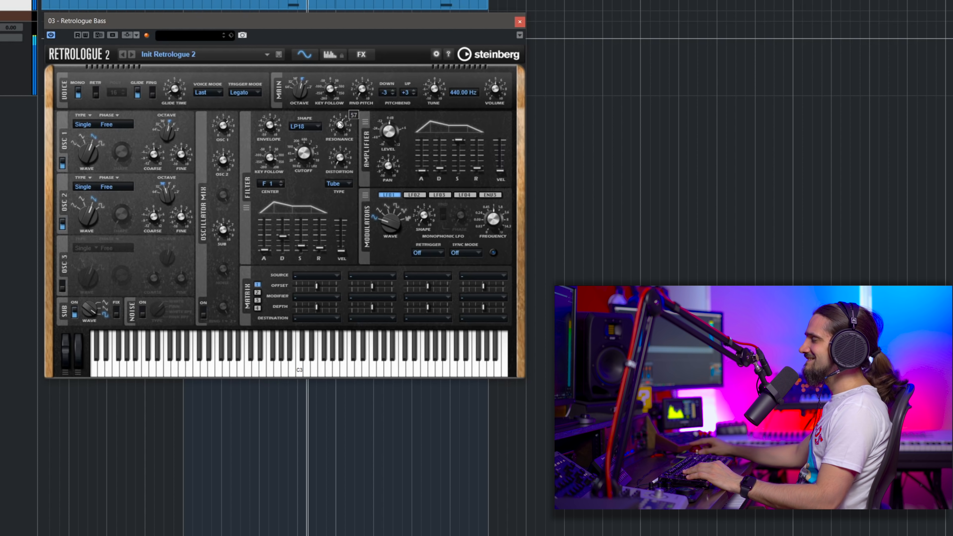
{"action": "left_click_drag", "start_coordinate": [339, 124], "coordinate": [338, 130]}
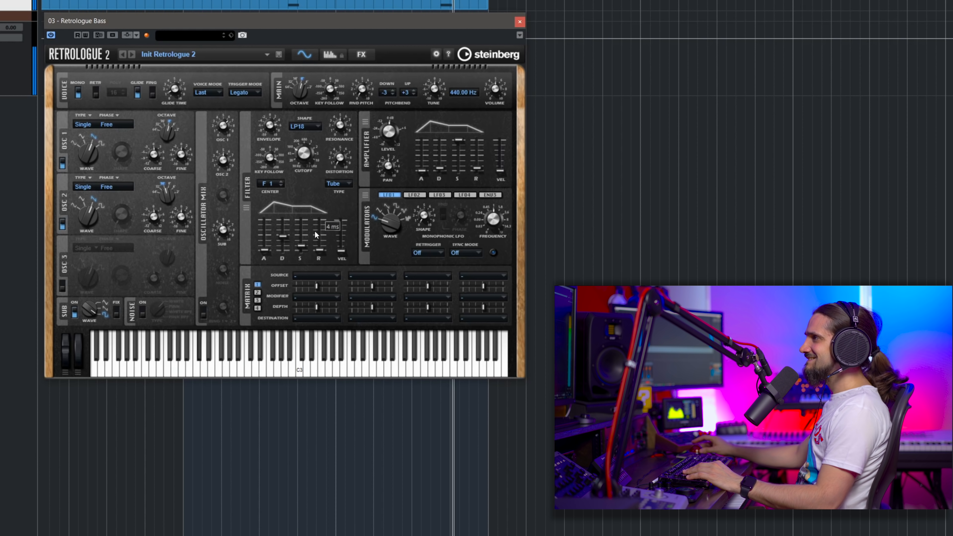
{"action": "mouse_move", "coordinate": [229, 125]}
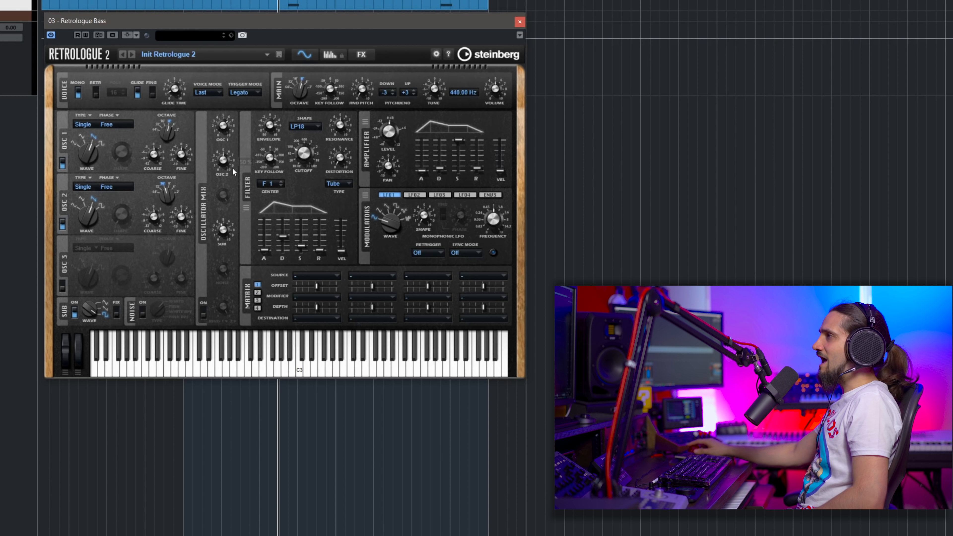
{"action": "mouse_move", "coordinate": [409, 232]}
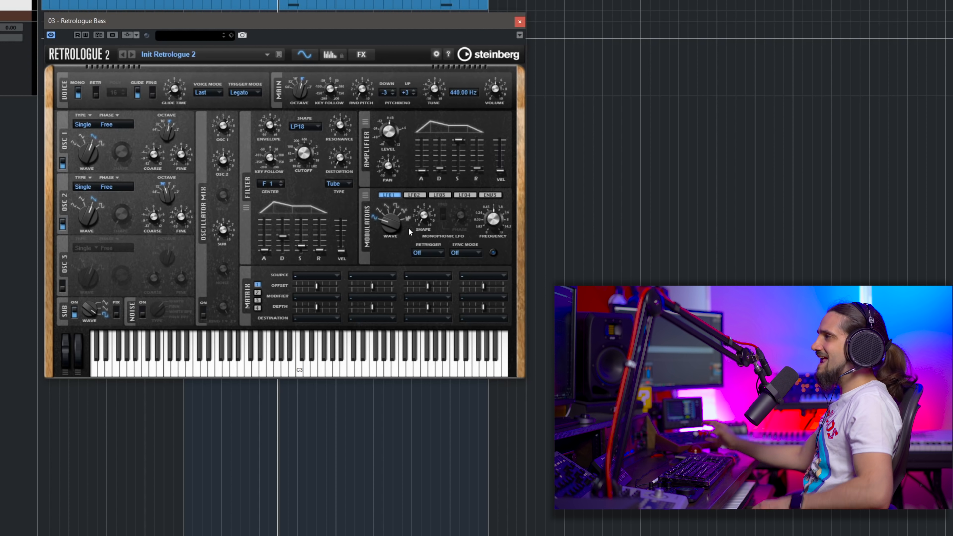
{"action": "mouse_move", "coordinate": [389, 222]}
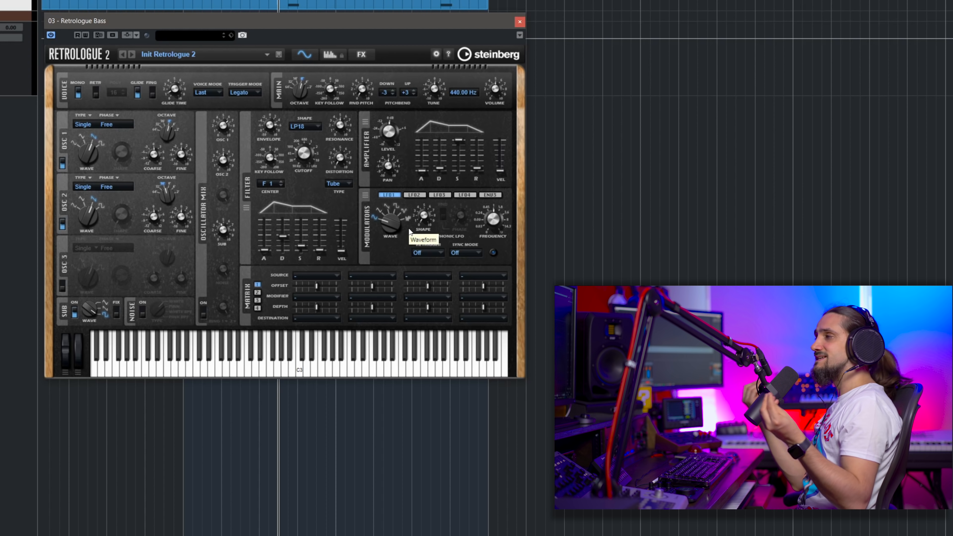